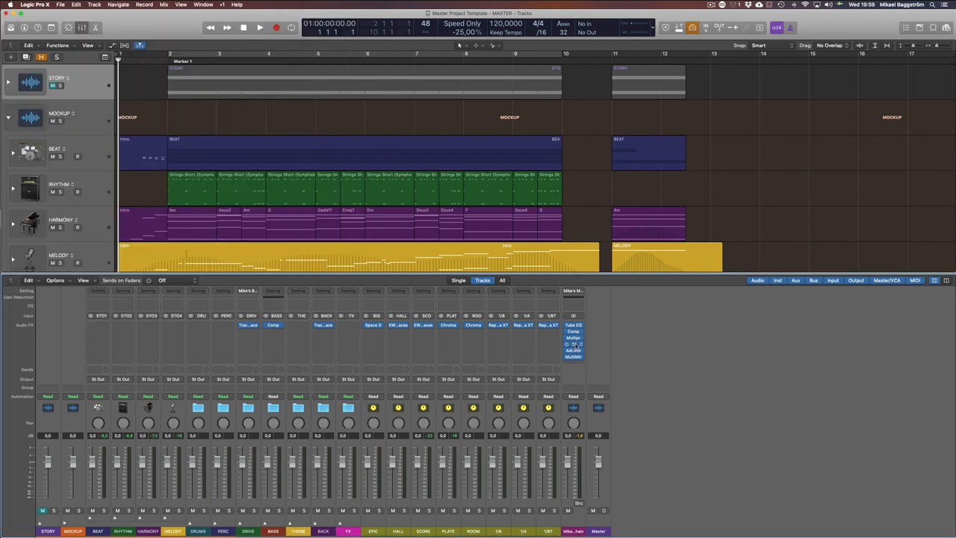
- Open the mastering chain's Adaptive Limiter and move its window aside for a look
{"action": "left_click", "coordinate": [573, 344]}
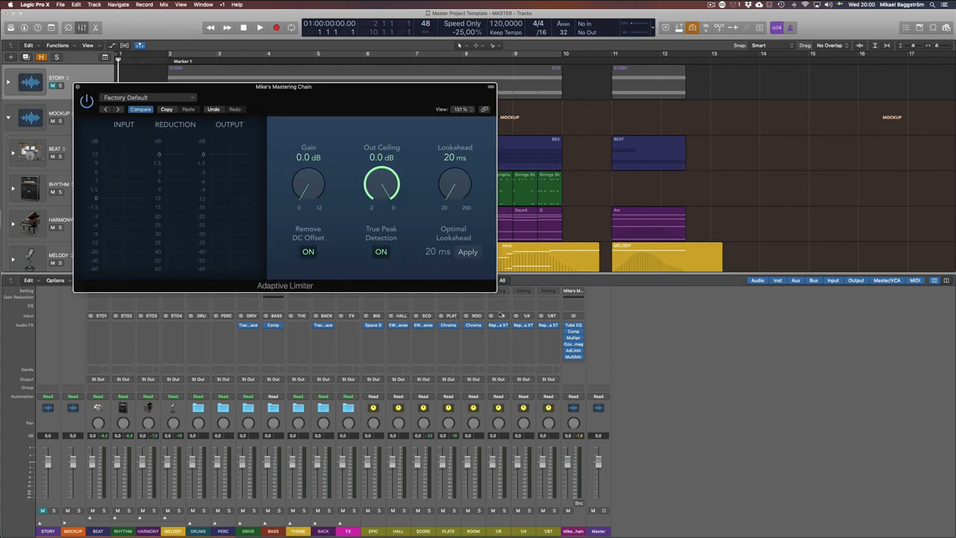
{"action": "left_click_drag", "start_coordinate": [284, 86], "coordinate": [242, 54]}
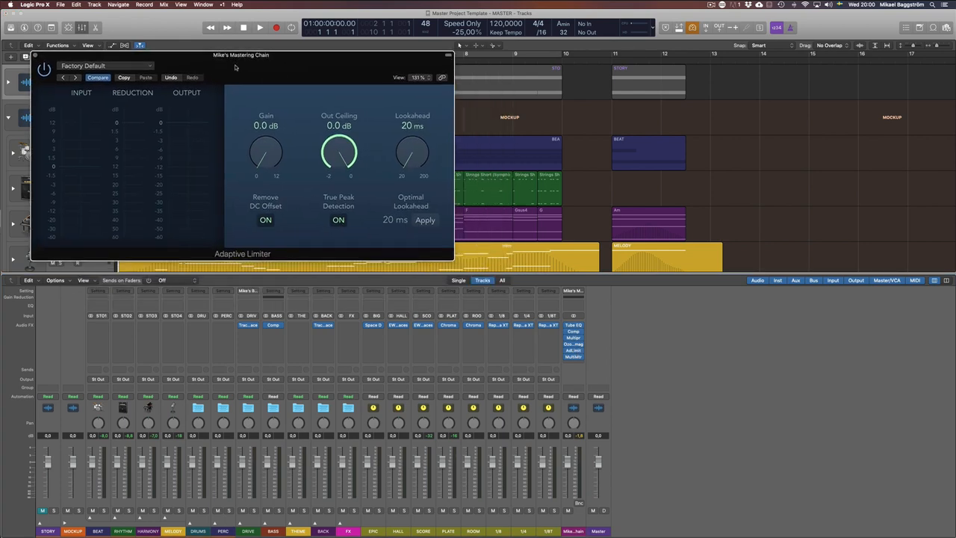
{"action": "mouse_move", "coordinate": [63, 88]}
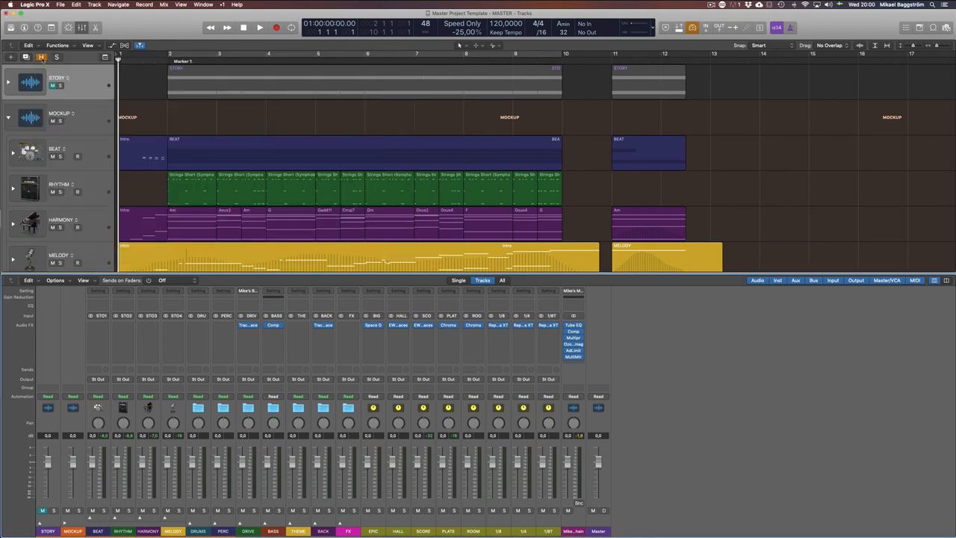
{"action": "mouse_move", "coordinate": [699, 359]}
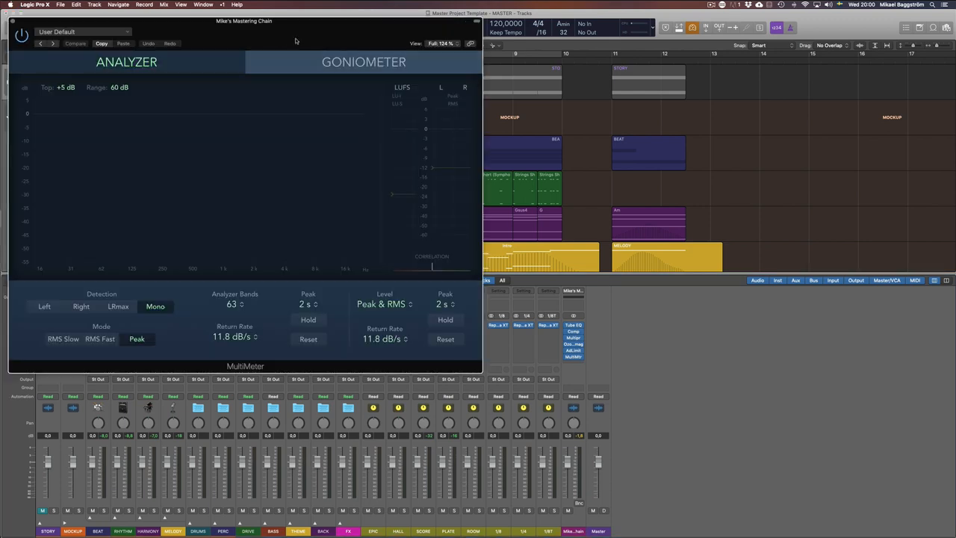
{"action": "mouse_move", "coordinate": [397, 194]}
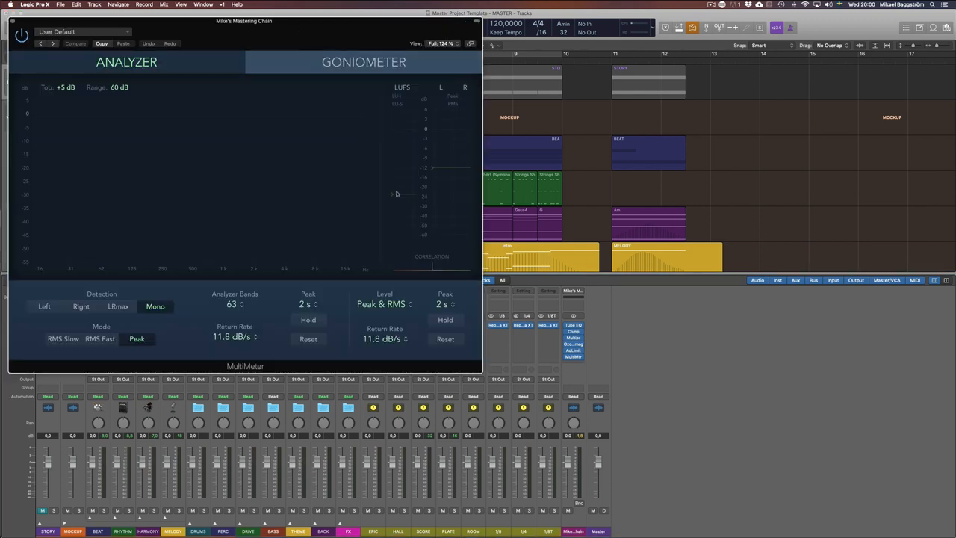
{"action": "mouse_move", "coordinate": [386, 165]}
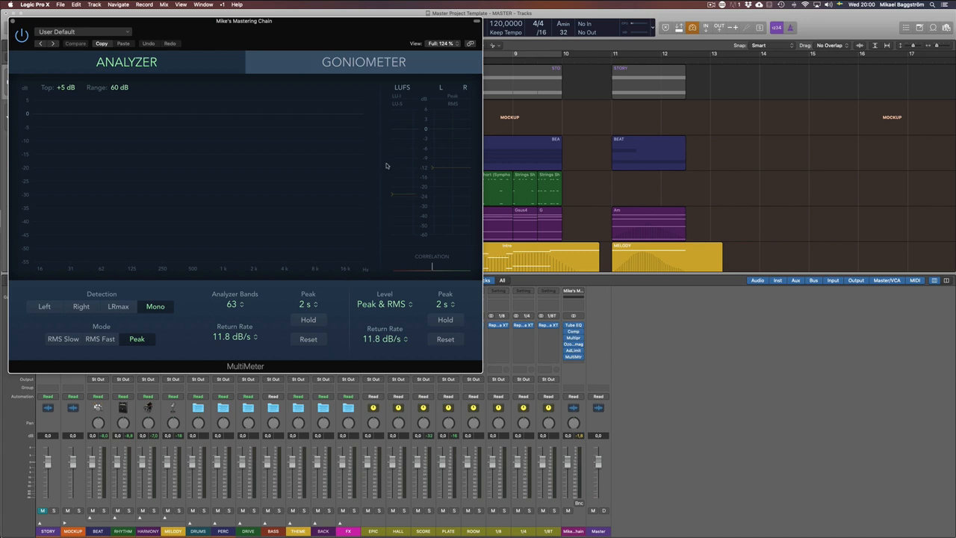
{"action": "mouse_move", "coordinate": [459, 248]}
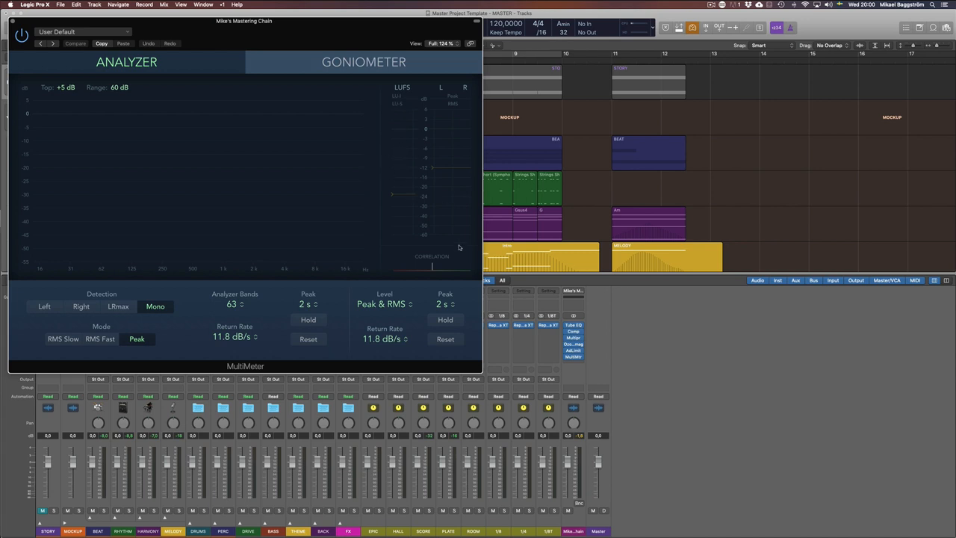
{"action": "mouse_move", "coordinate": [81, 117]}
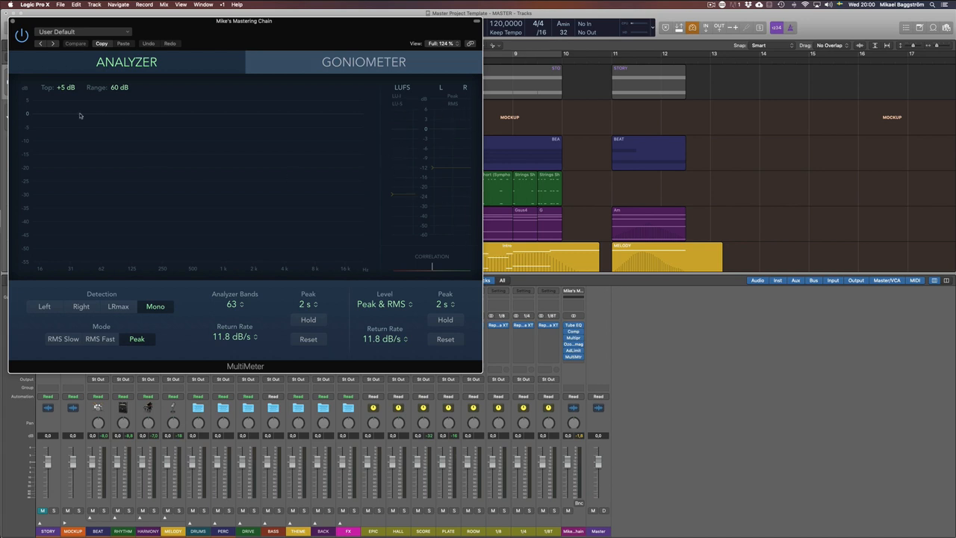
{"action": "mouse_move", "coordinate": [12, 168]}
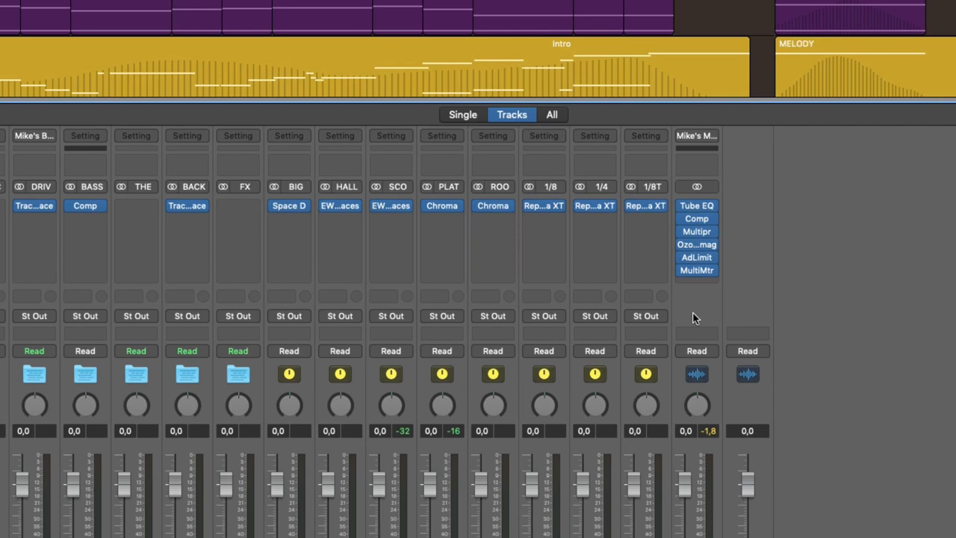
- Save the master strip's chain as 'Mike's Mastering Chain' in the Output channel strip settings folder
{"action": "scroll", "scroll_direction": "down", "scroll_amount": 3}
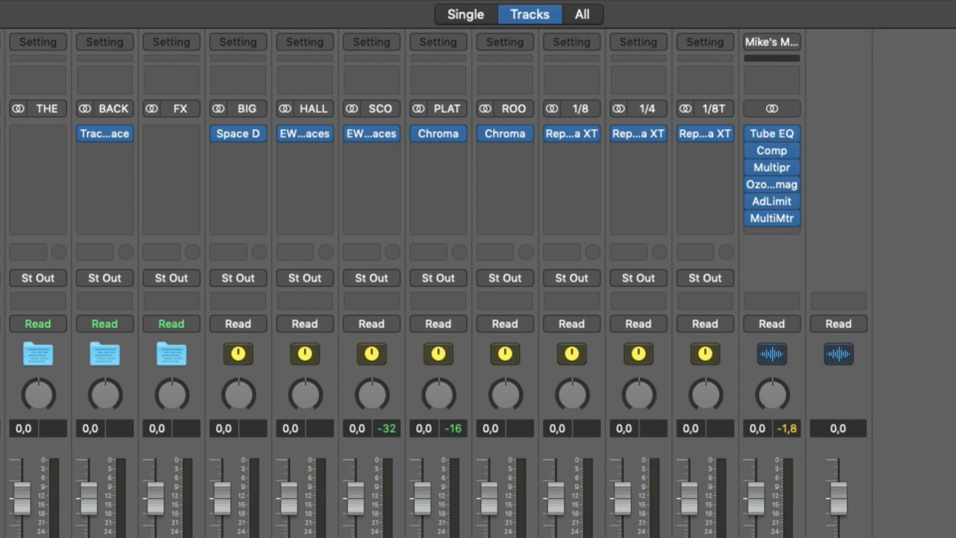
{"action": "mouse_move", "coordinate": [780, 93]}
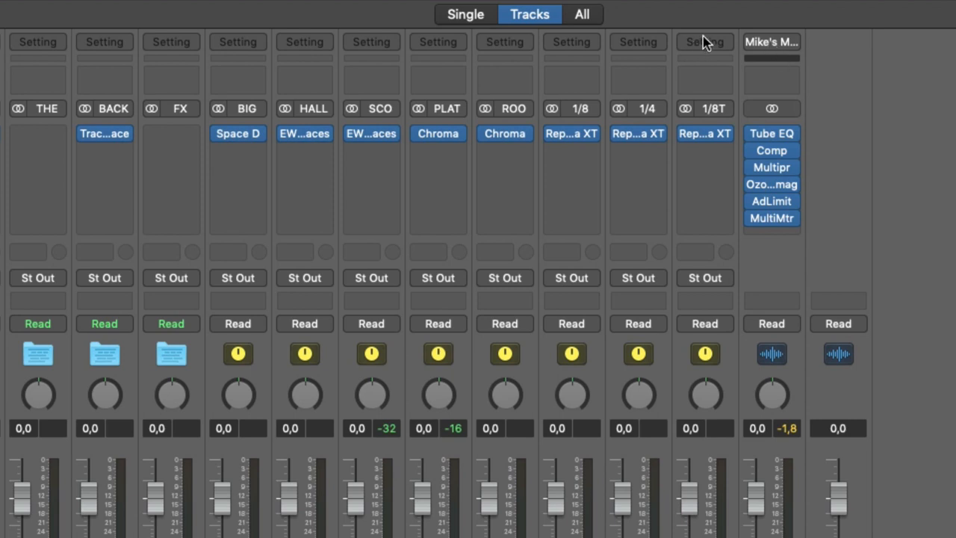
{"action": "left_click", "coordinate": [771, 42]}
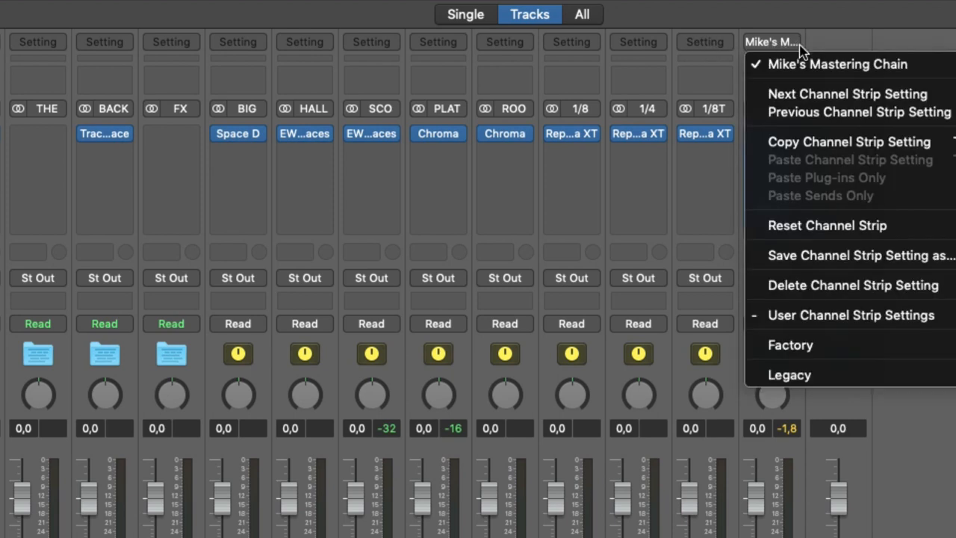
{"action": "mouse_move", "coordinate": [827, 224]}
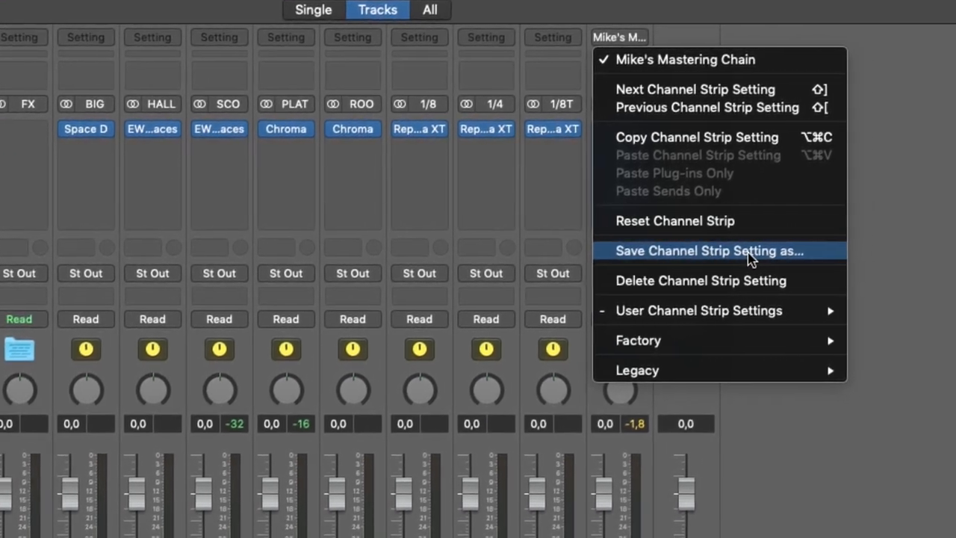
{"action": "left_click", "coordinate": [708, 251]}
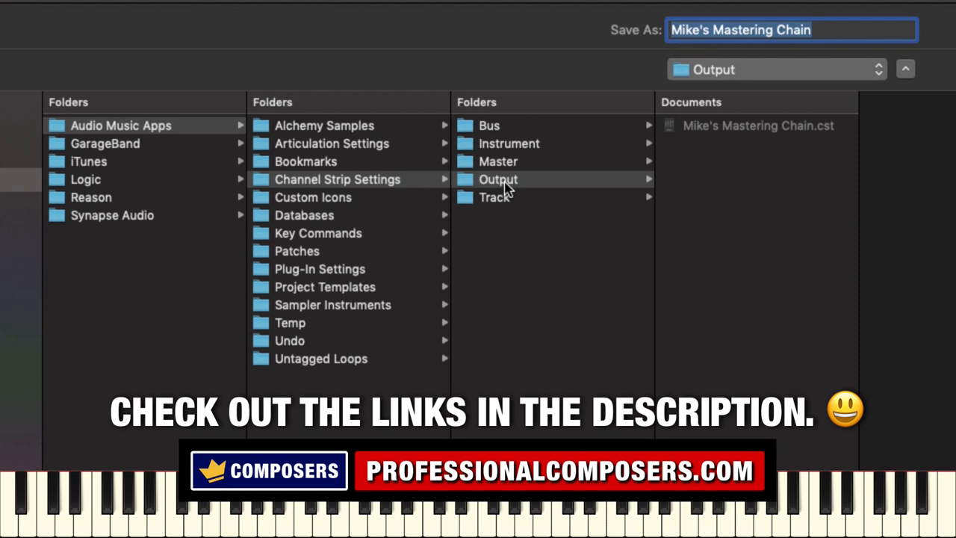
{"action": "mouse_move", "coordinate": [718, 132]}
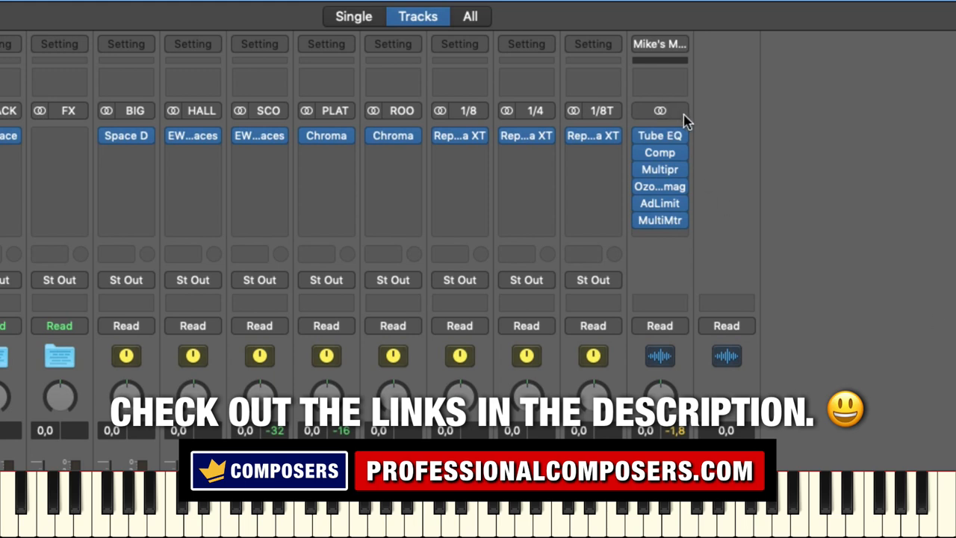
{"action": "left_click", "coordinate": [659, 44]}
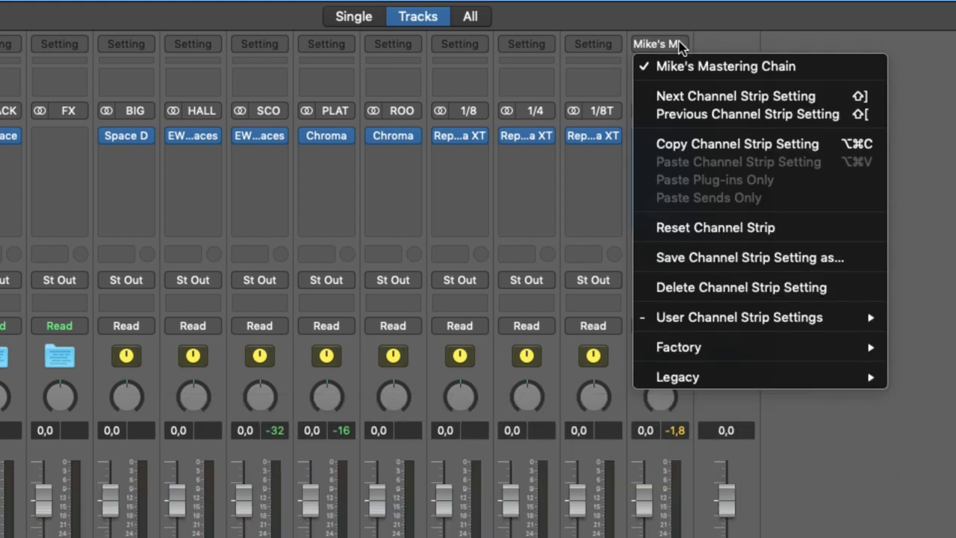
{"action": "left_click", "coordinate": [726, 66]}
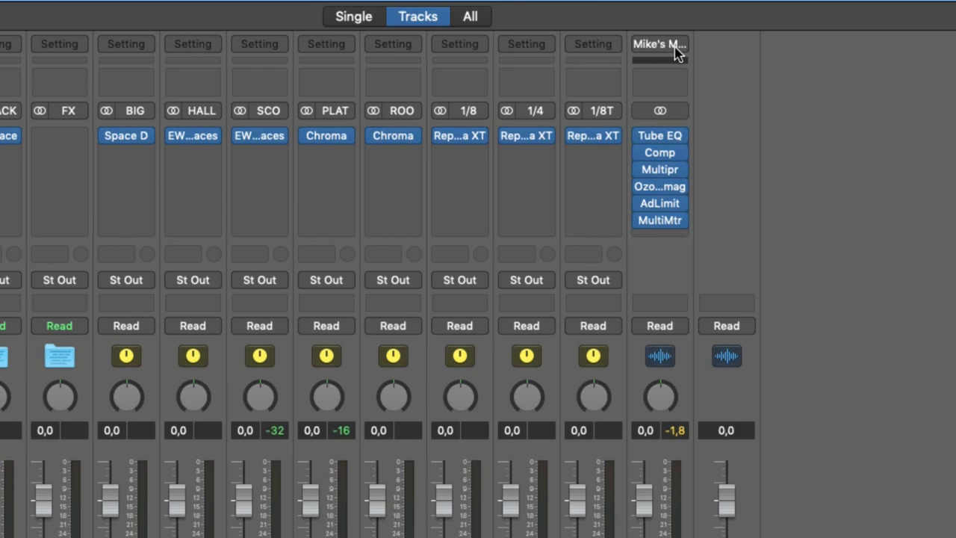
{"action": "mouse_move", "coordinate": [675, 48]}
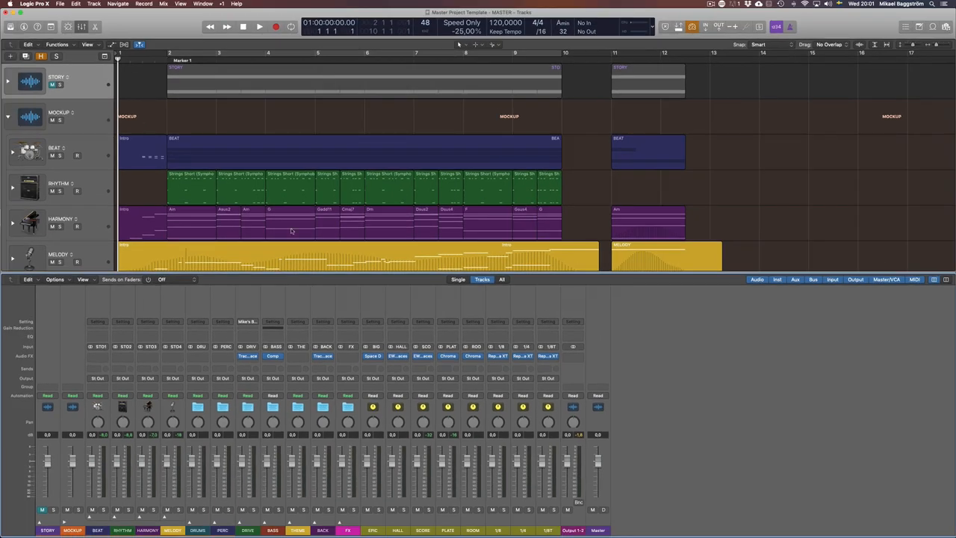
{"action": "mouse_move", "coordinate": [559, 400]}
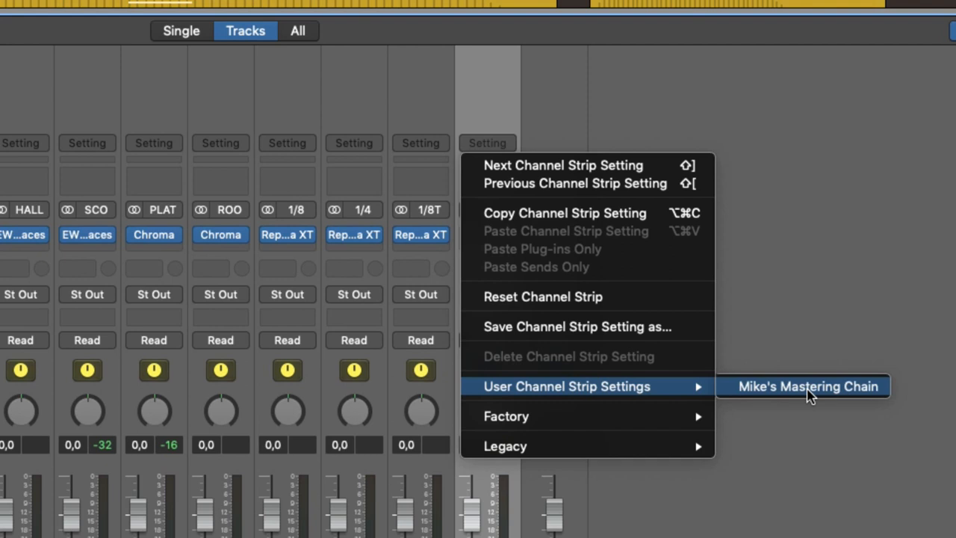
- Load the saved Mike's Mastering Chain user setting onto the empty master strip
{"action": "left_click", "coordinate": [810, 385]}
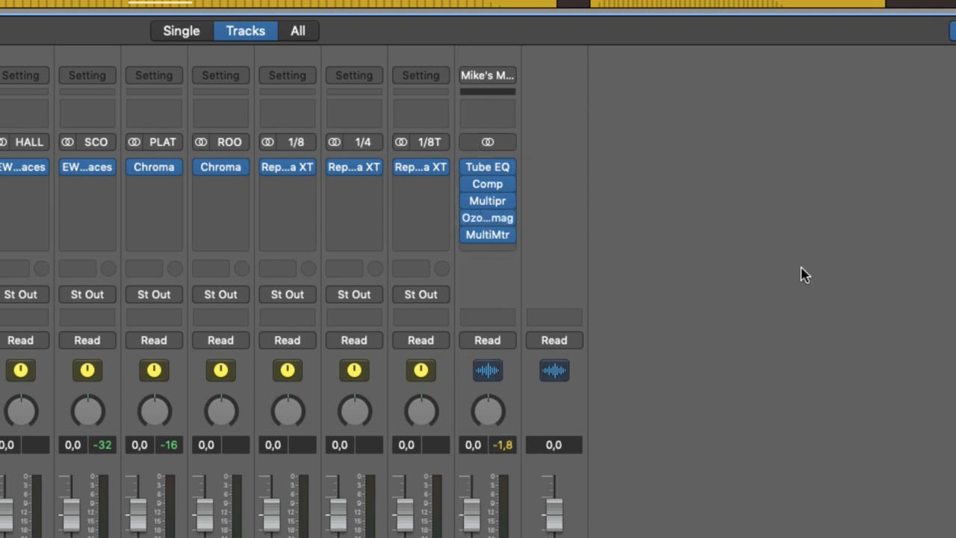
{"action": "mouse_move", "coordinate": [565, 159]}
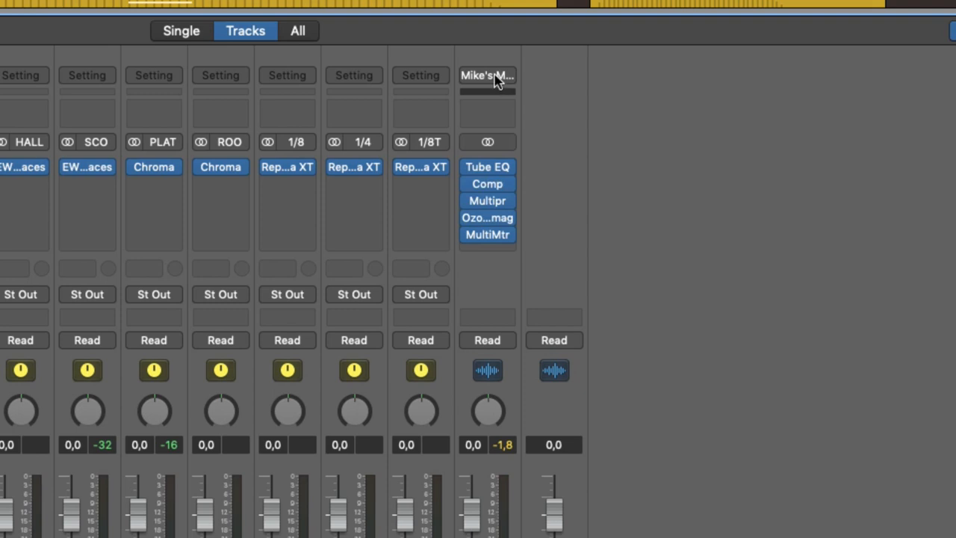
- Audition the Classical and Modern Rock factory mastering settings on the strip
{"action": "left_click", "coordinate": [487, 75]}
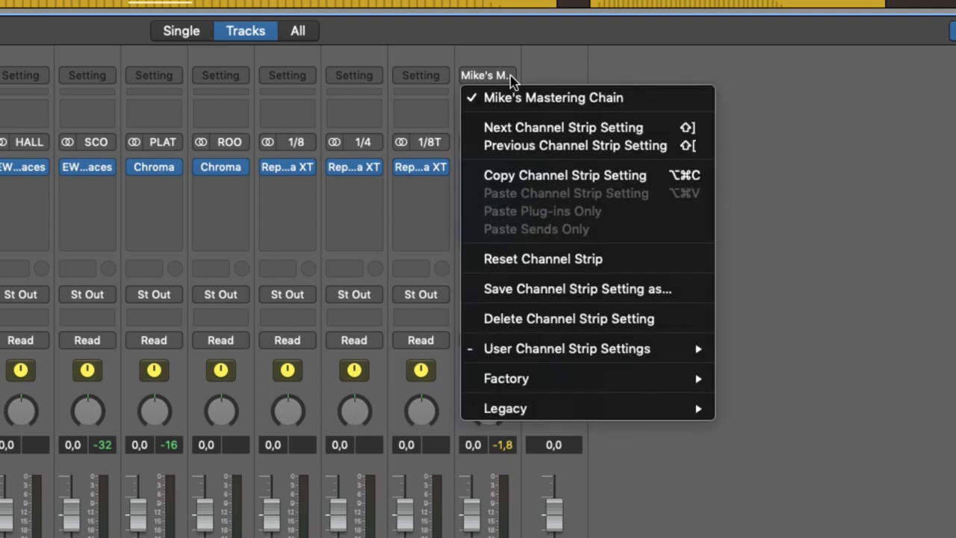
{"action": "left_click", "coordinate": [553, 97]}
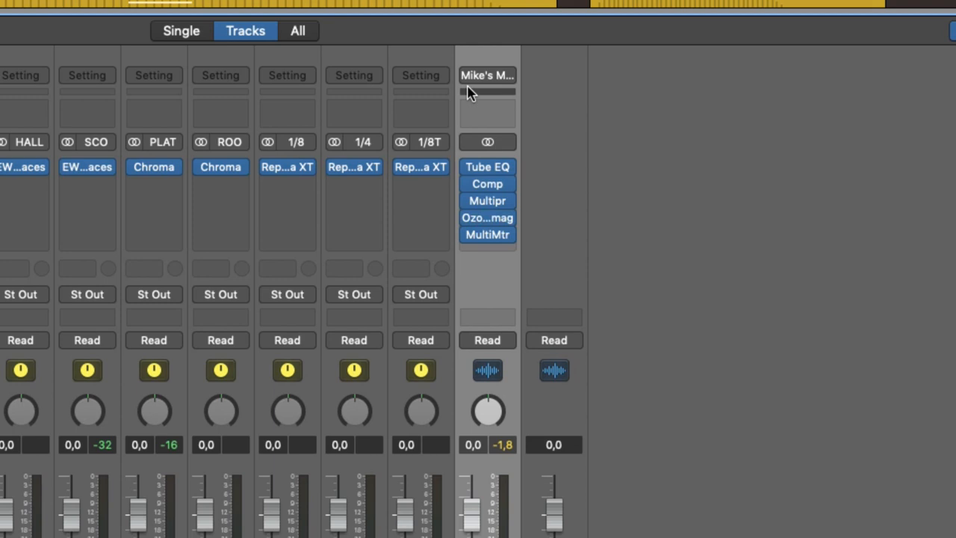
{"action": "left_click", "coordinate": [487, 82]}
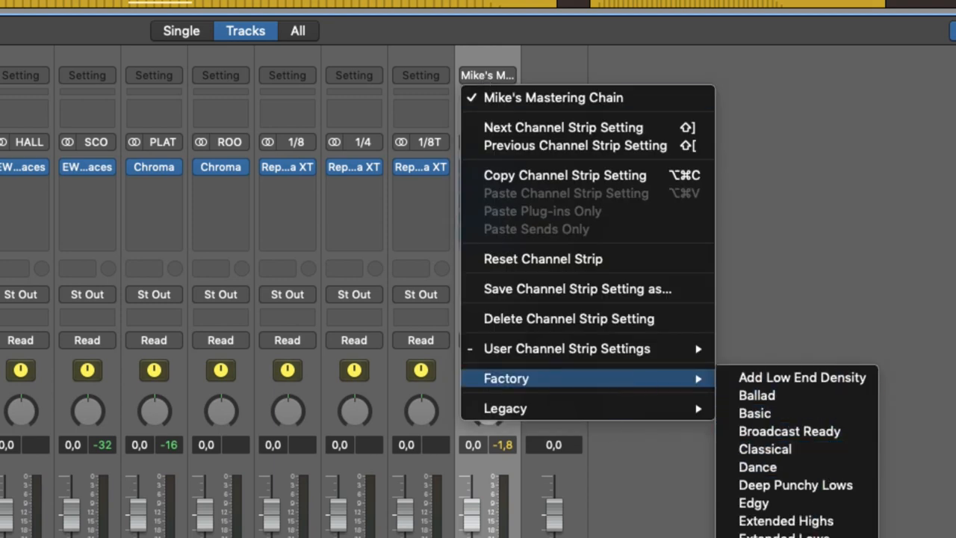
{"action": "mouse_move", "coordinate": [786, 520]}
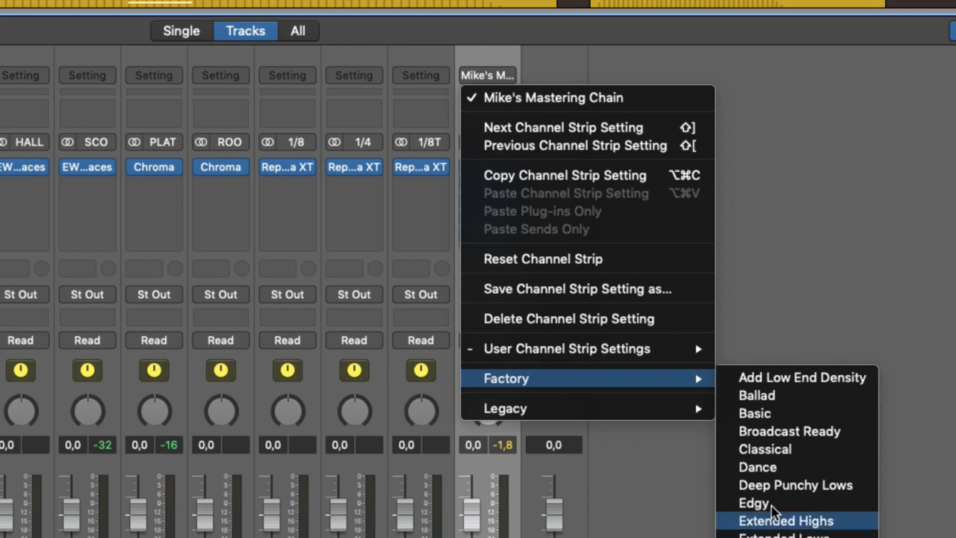
{"action": "left_click", "coordinate": [785, 520]}
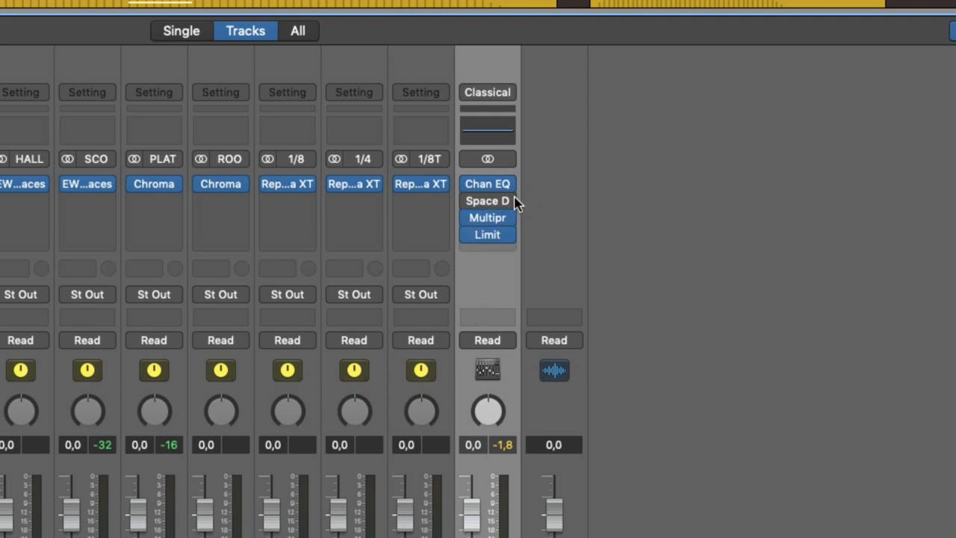
{"action": "left_click", "coordinate": [487, 93]}
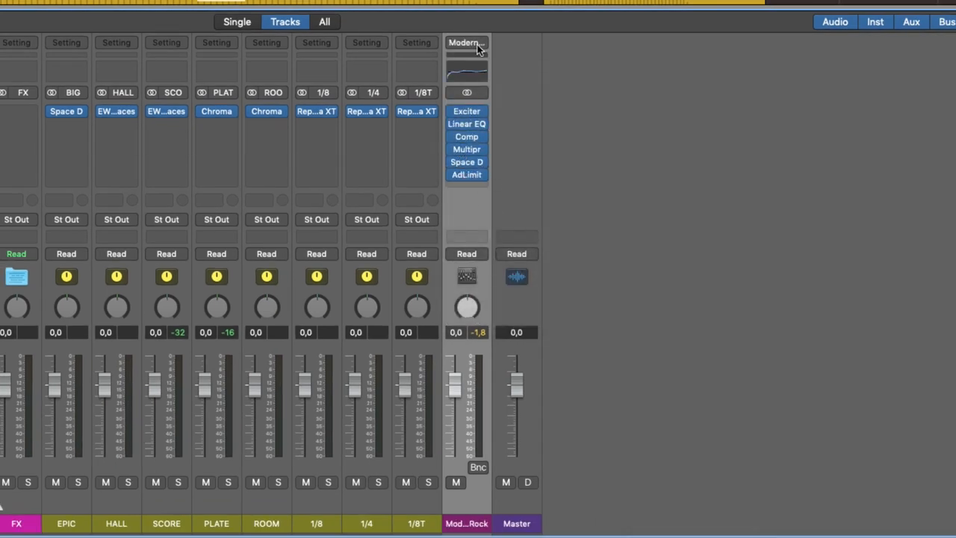
- Recall the saved Mike's Mastering Chain user setting onto the mastering strip
{"action": "left_click", "coordinate": [466, 41]}
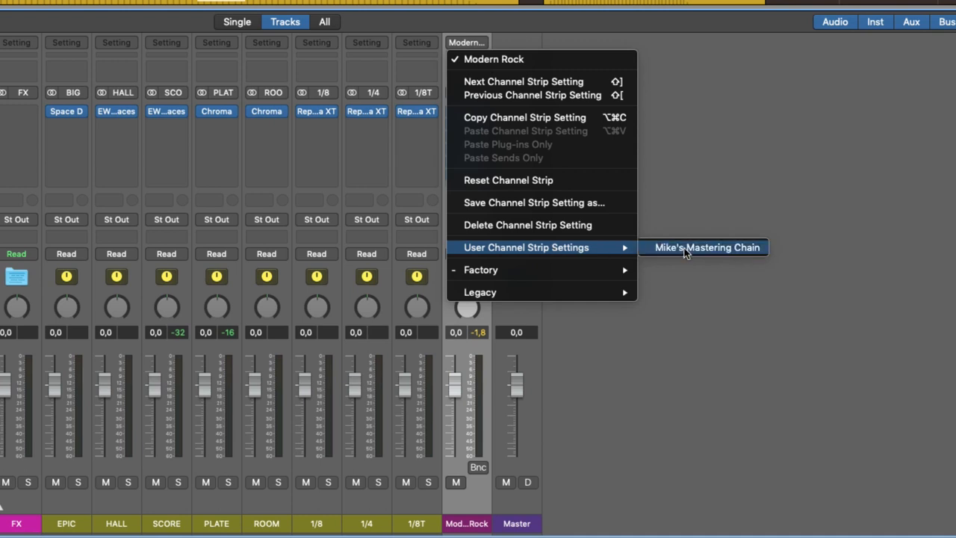
{"action": "left_click", "coordinate": [705, 248]}
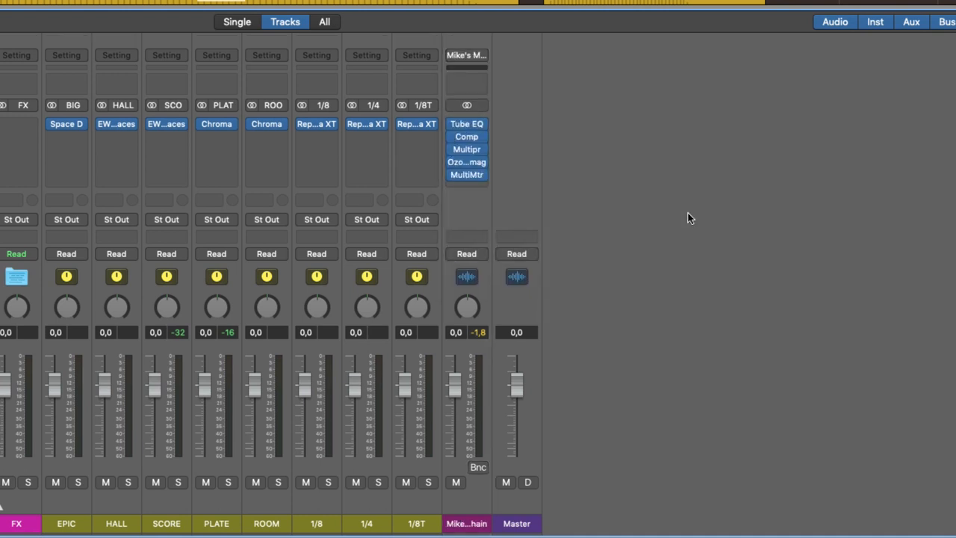
{"action": "mouse_move", "coordinate": [475, 82]}
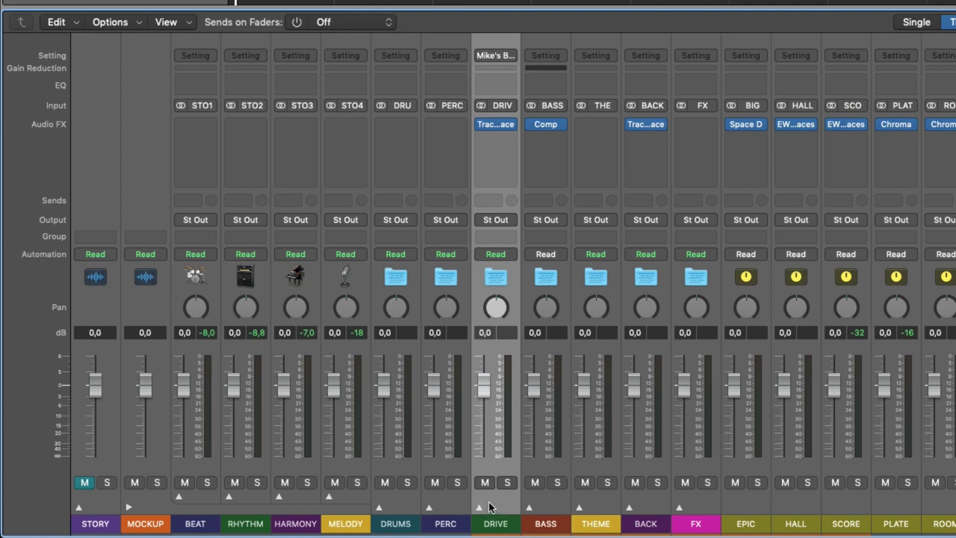
{"action": "mouse_move", "coordinate": [523, 153]}
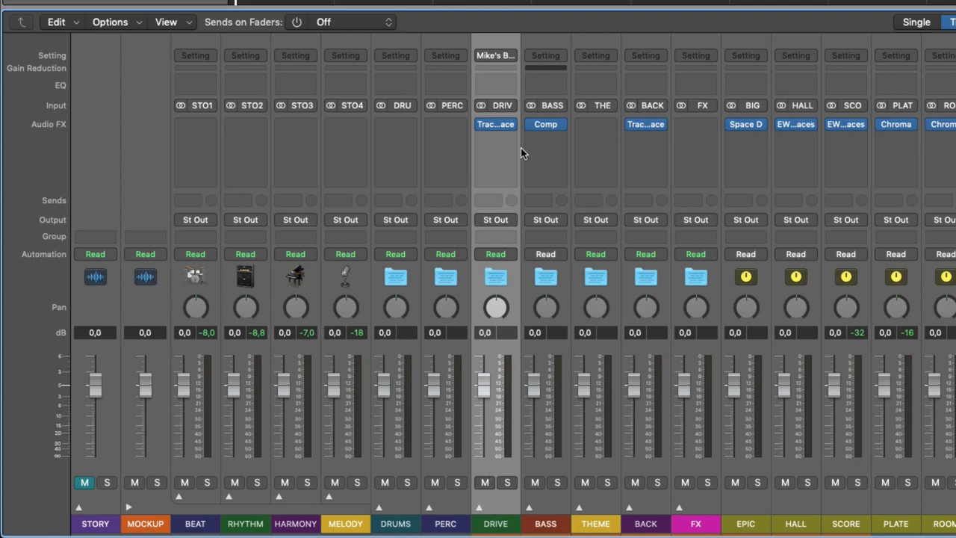
{"action": "mouse_move", "coordinate": [562, 500]}
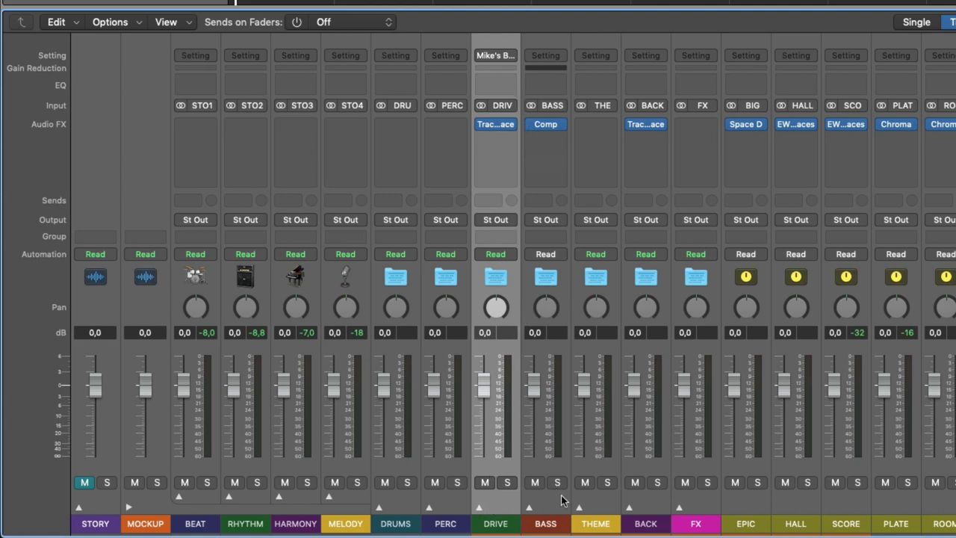
- Insert a Bass Amp after the compressor on the BASS bus and browse the saved user patches
{"action": "left_click", "coordinate": [545, 124]}
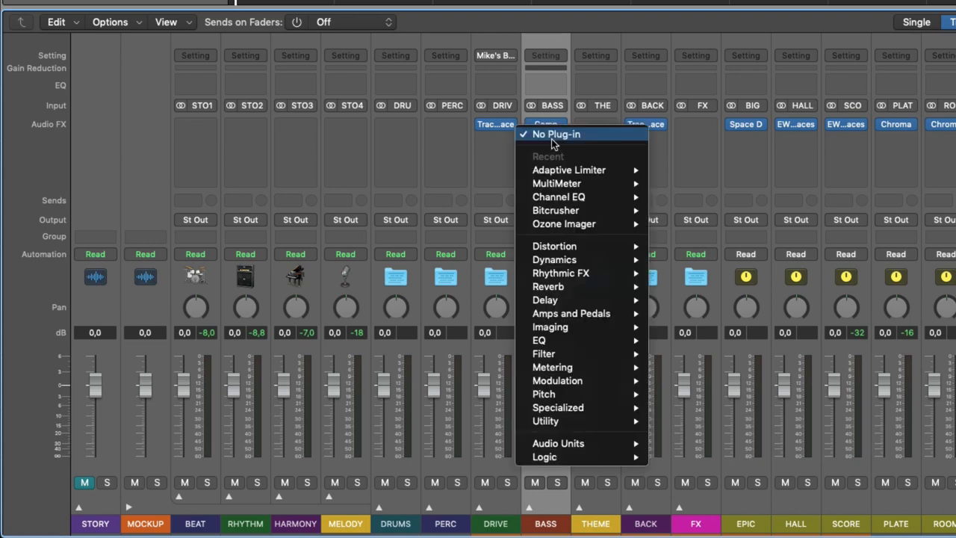
{"action": "mouse_move", "coordinate": [554, 260]}
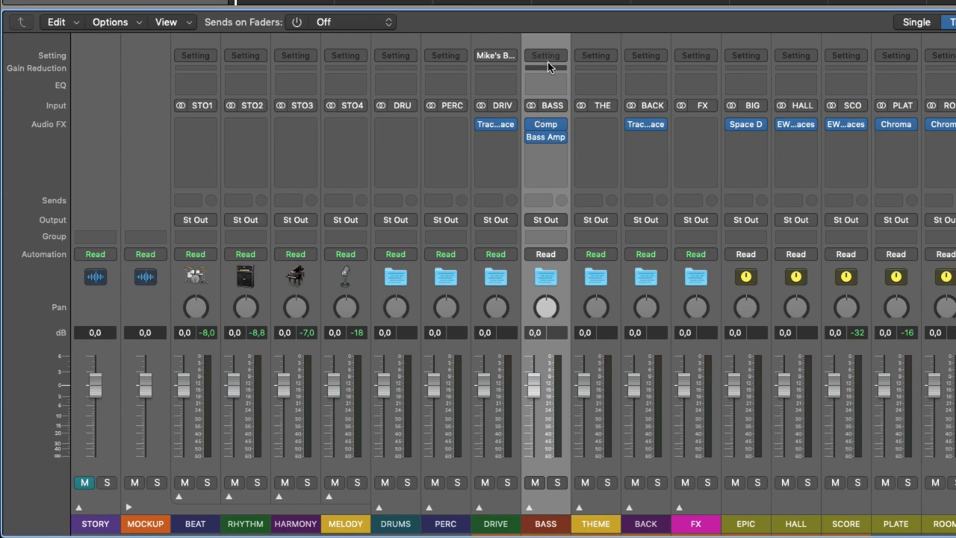
{"action": "mouse_move", "coordinate": [560, 60]}
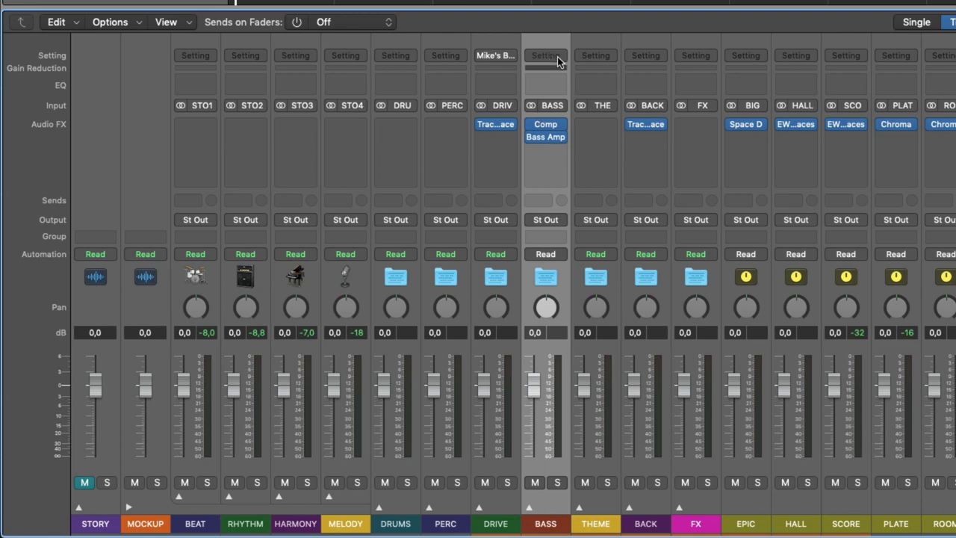
{"action": "left_click", "coordinate": [545, 55]}
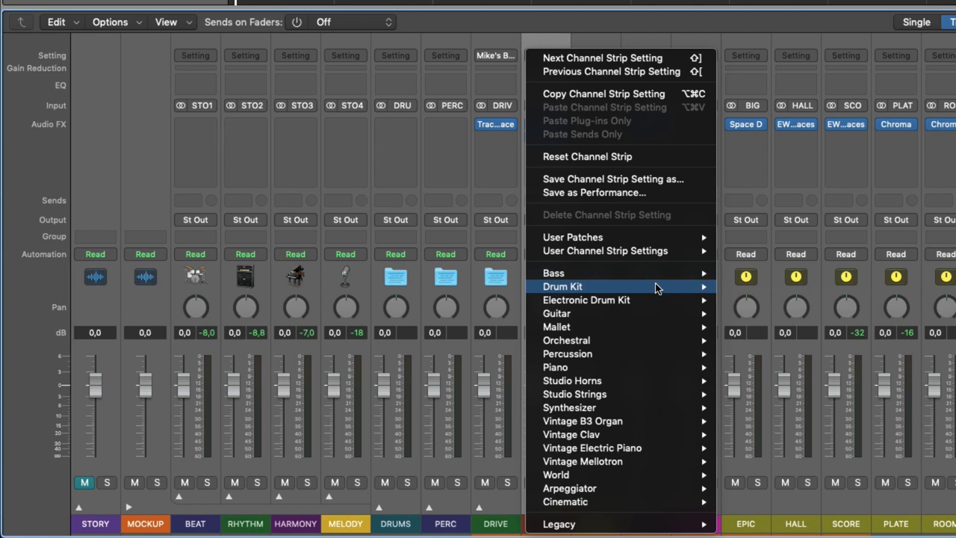
{"action": "left_click", "coordinate": [553, 272]}
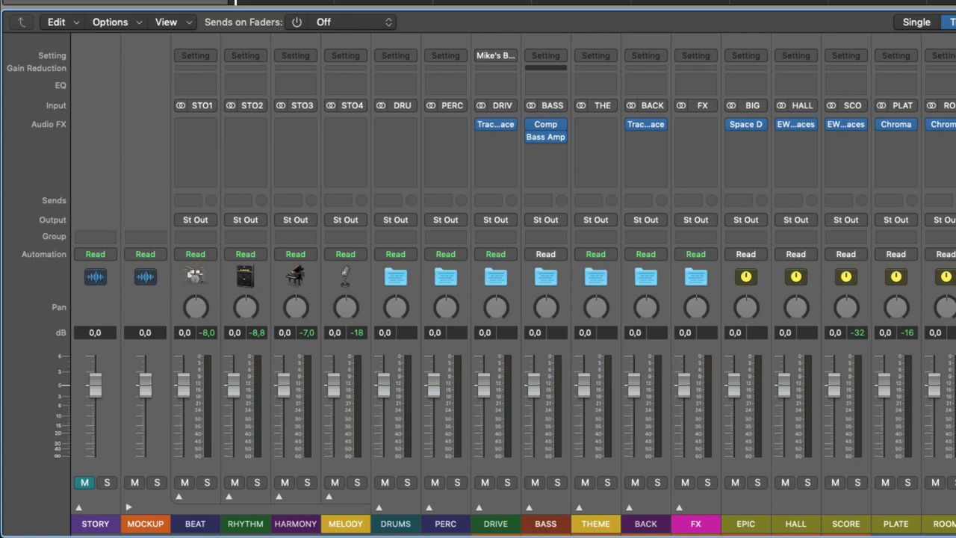
{"action": "mouse_move", "coordinate": [628, 58]}
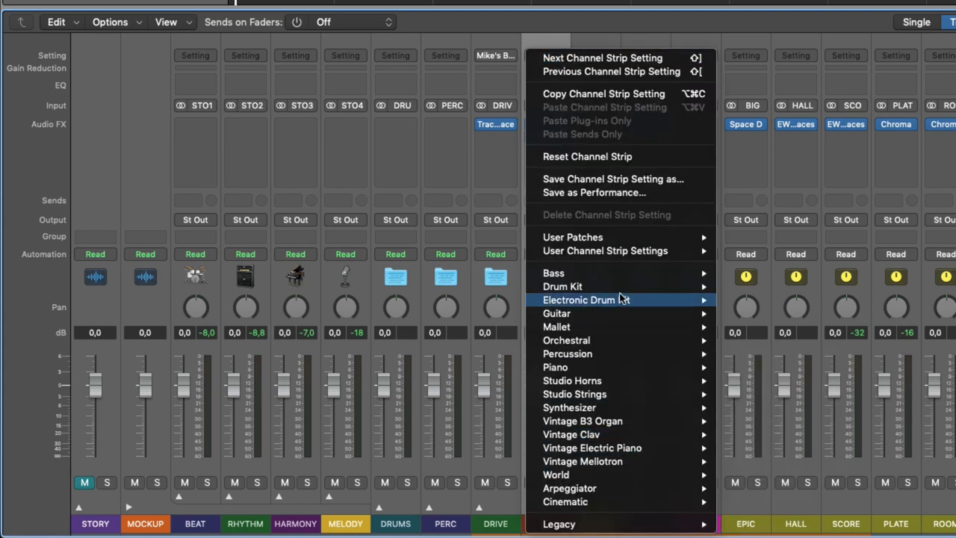
{"action": "left_click", "coordinate": [574, 236]}
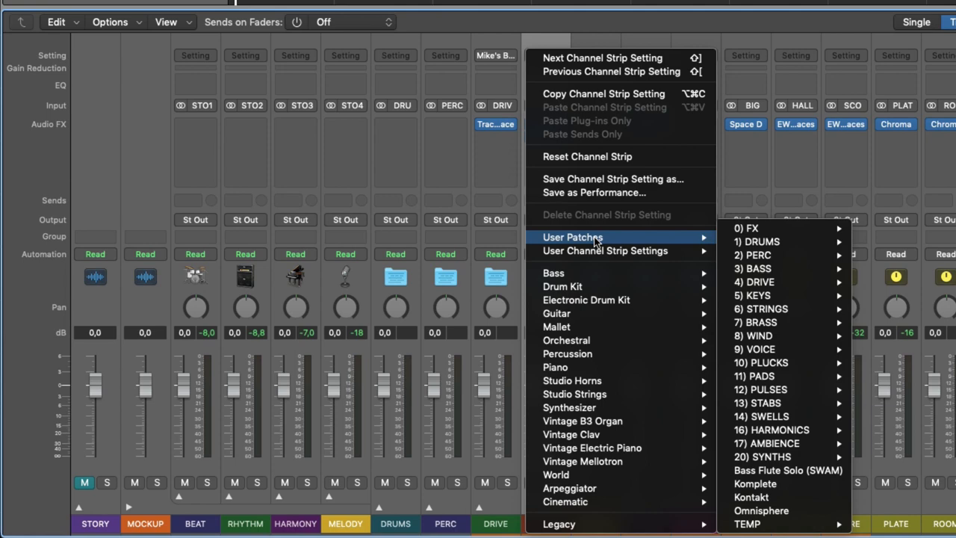
{"action": "mouse_move", "coordinate": [605, 251]}
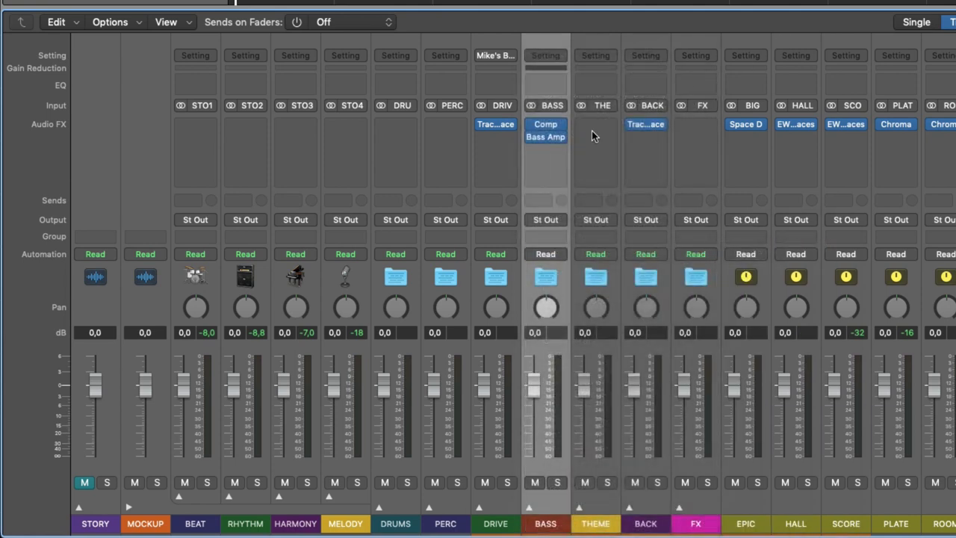
- Start Save Channel Strip Setting as… for the BASS bus, pointing at the Bus folder
{"action": "left_click", "coordinate": [545, 56]}
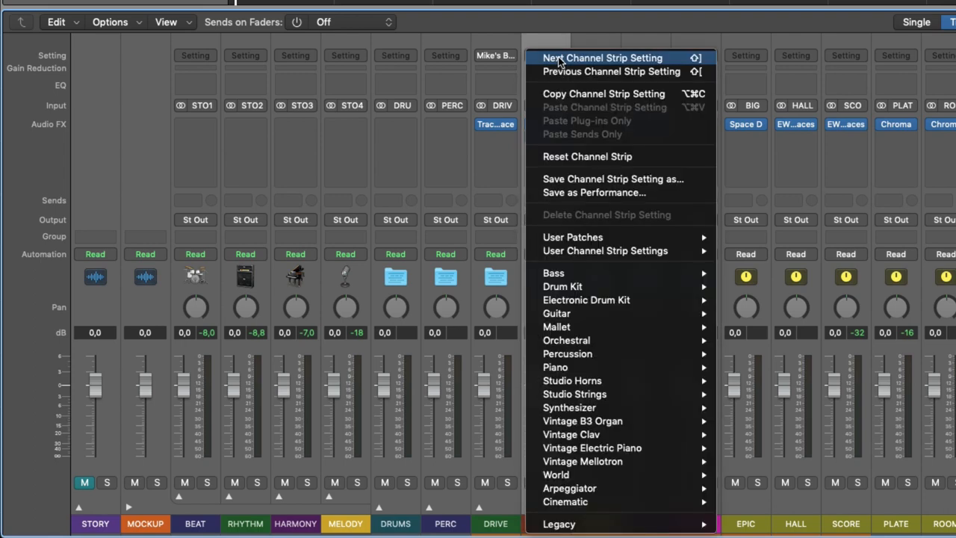
{"action": "left_click", "coordinate": [553, 272]}
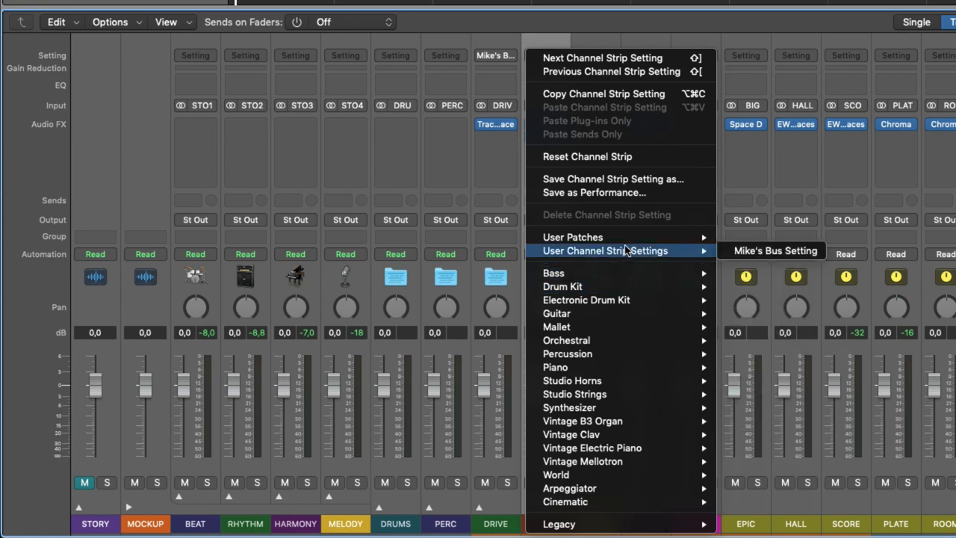
{"action": "mouse_move", "coordinate": [612, 180]}
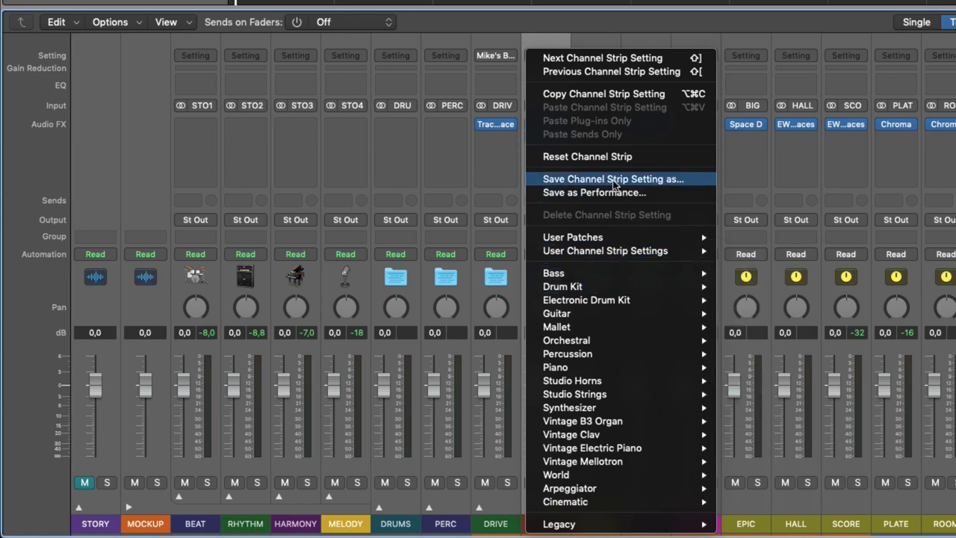
{"action": "left_click", "coordinate": [612, 179]}
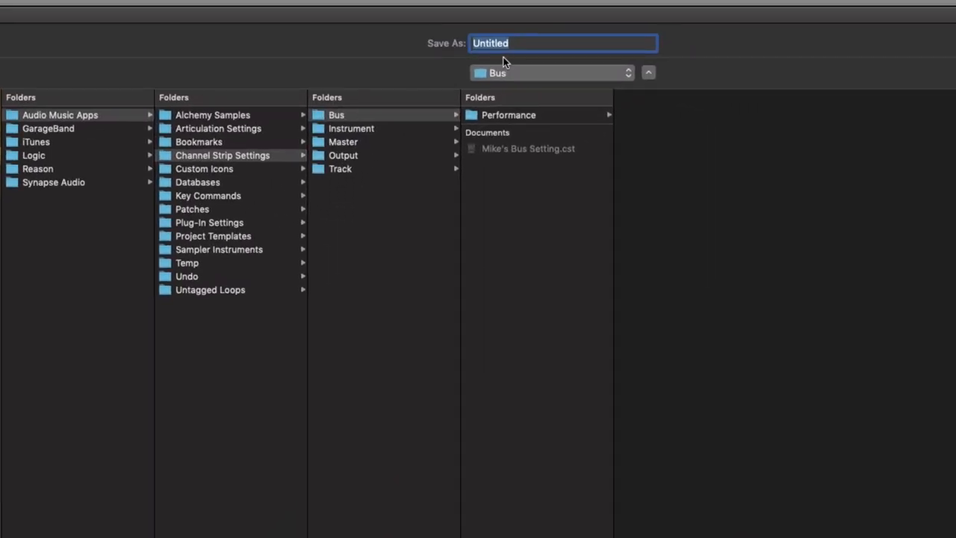
- Name the BASS bus setting 'Mike's Bass Bus' and save it
{"action": "type", "text": "Mike's Bass B"}
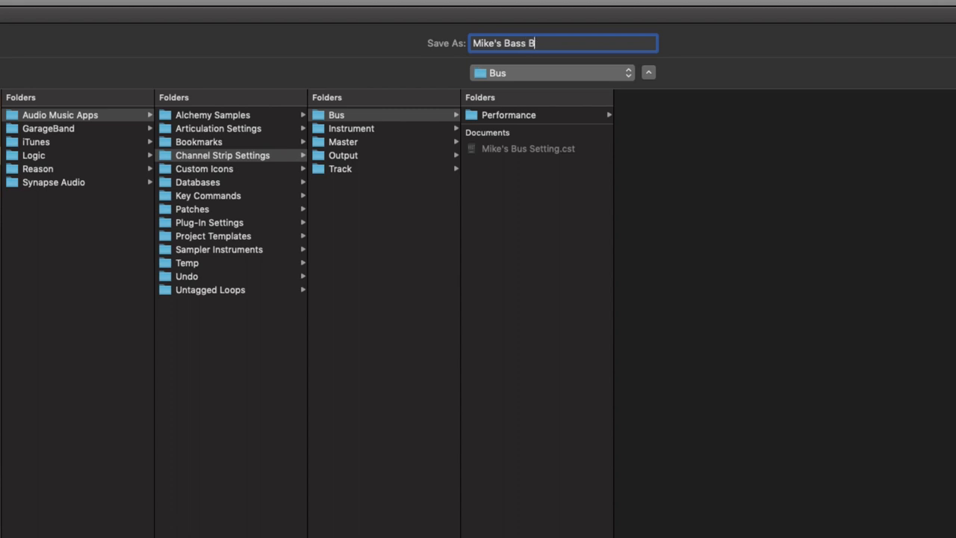
{"action": "type", "text": "us"}
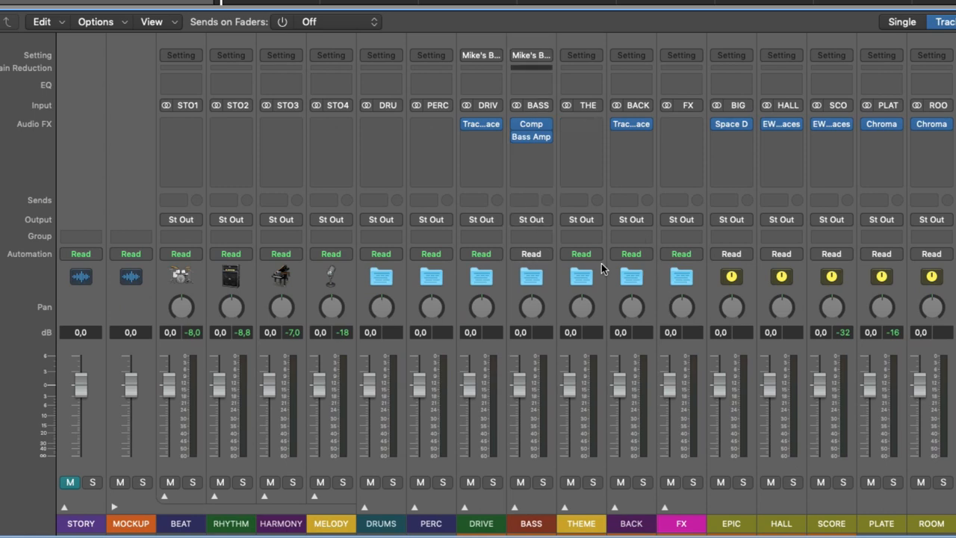
{"action": "mouse_move", "coordinate": [545, 101]}
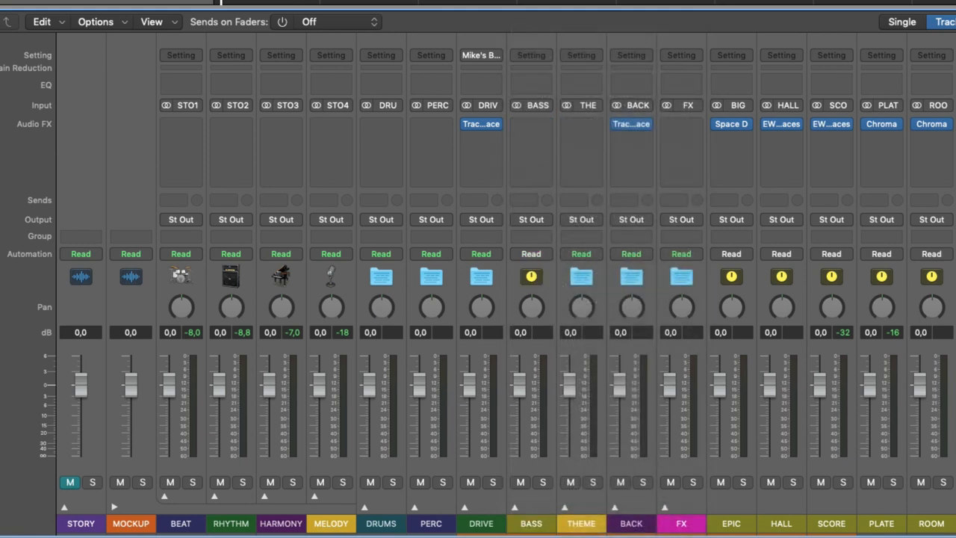
{"action": "mouse_move", "coordinate": [631, 39]}
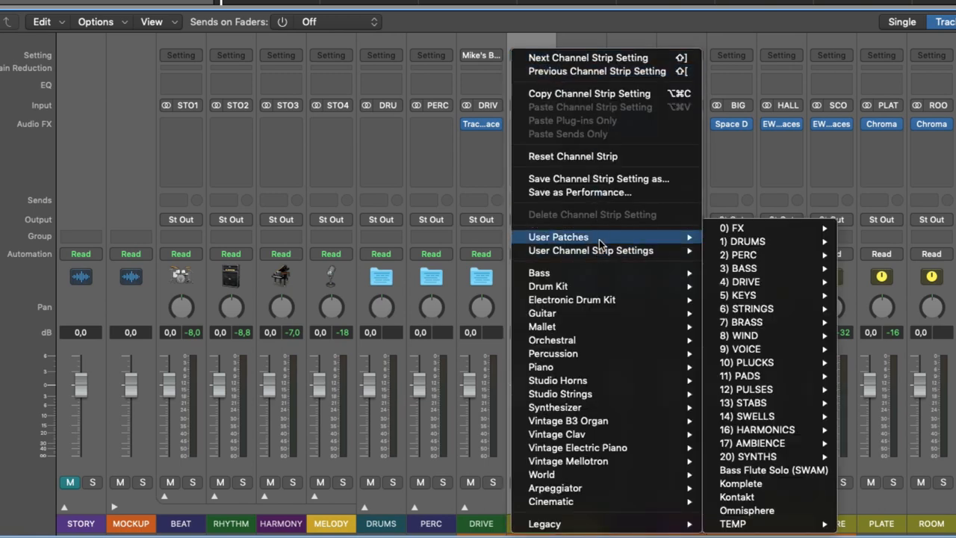
{"action": "mouse_move", "coordinate": [590, 251]}
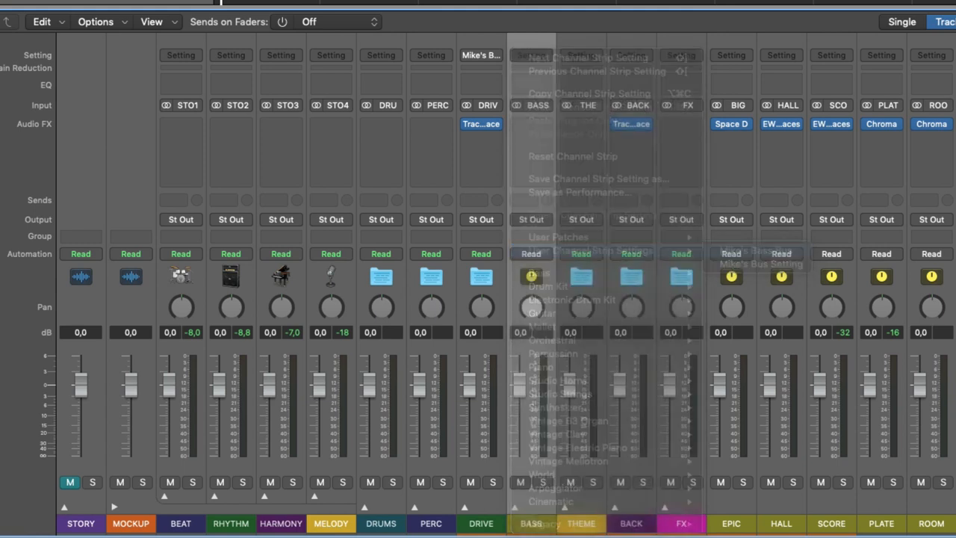
- Expand the BASS folder stack to show its Sub Bass, Electric Bass and Synth Bass strips
{"action": "left_click", "coordinate": [532, 124]}
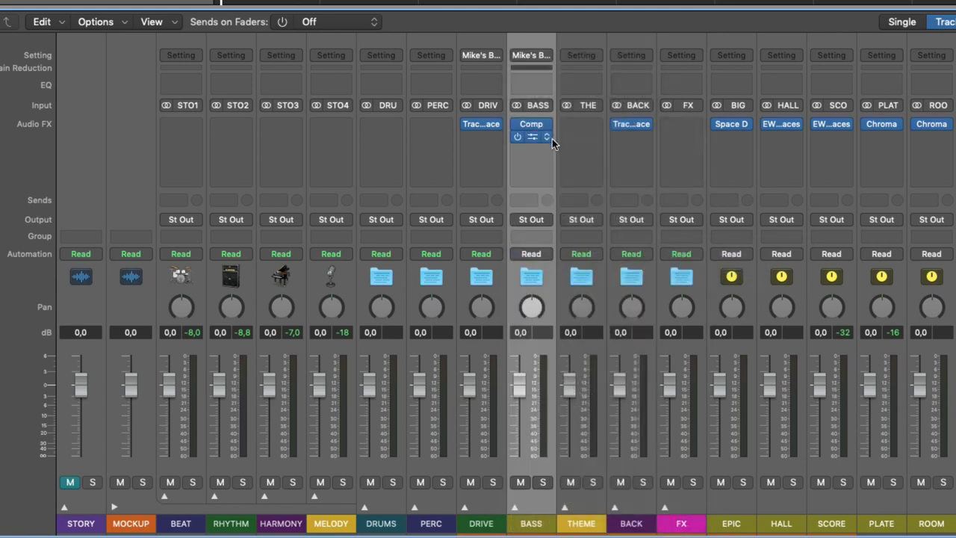
{"action": "left_click", "coordinate": [532, 136]}
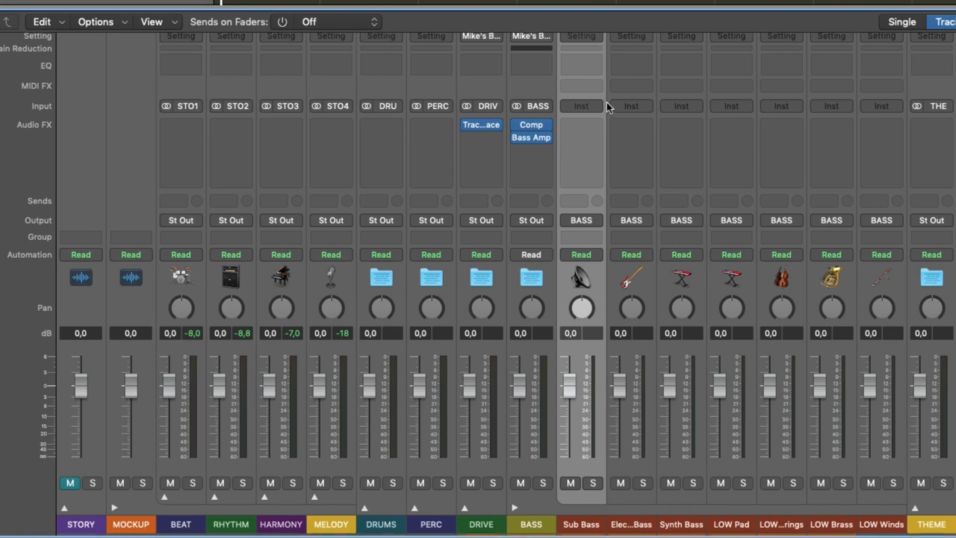
- Insert Phat FX and then a Channel EQ on the Sub Bass strip
{"action": "left_click", "coordinate": [581, 106]}
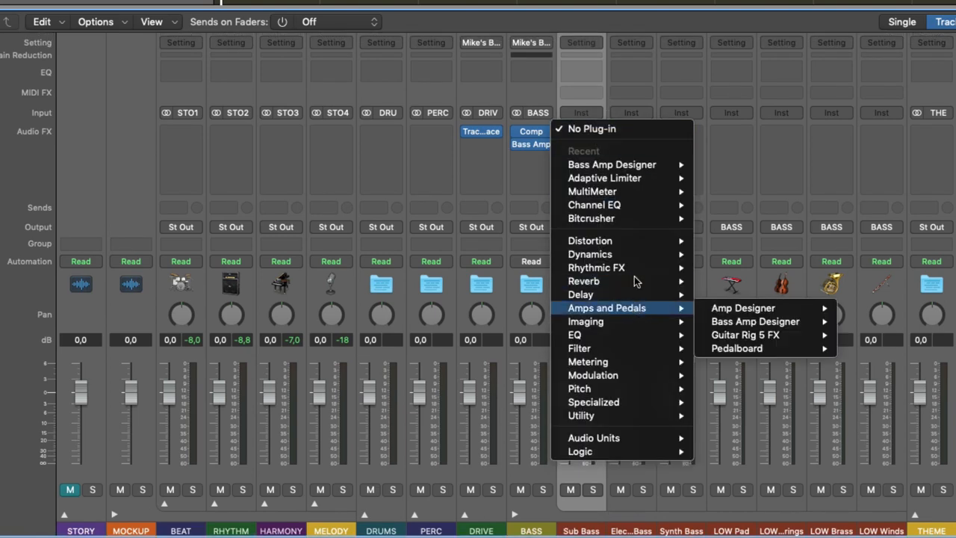
{"action": "mouse_move", "coordinate": [590, 254]}
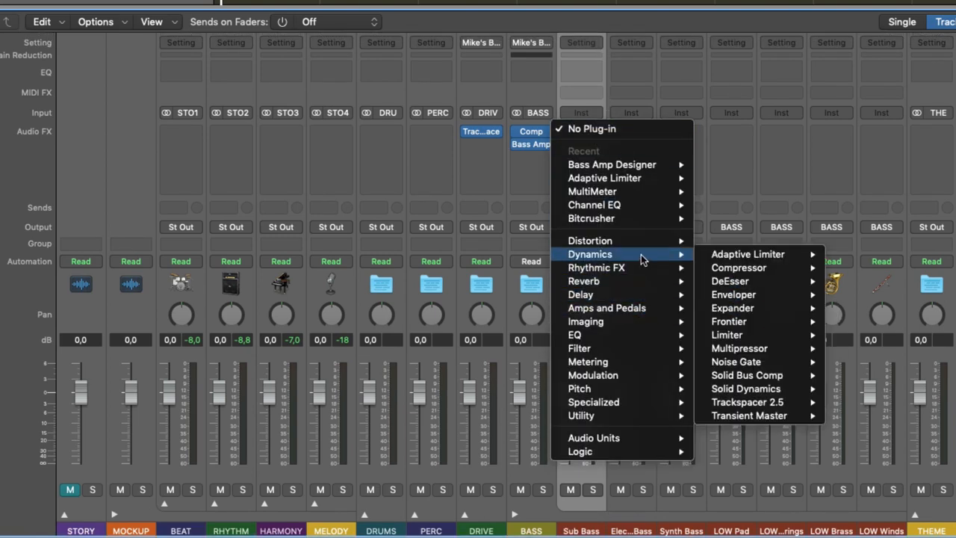
{"action": "mouse_move", "coordinate": [585, 322]}
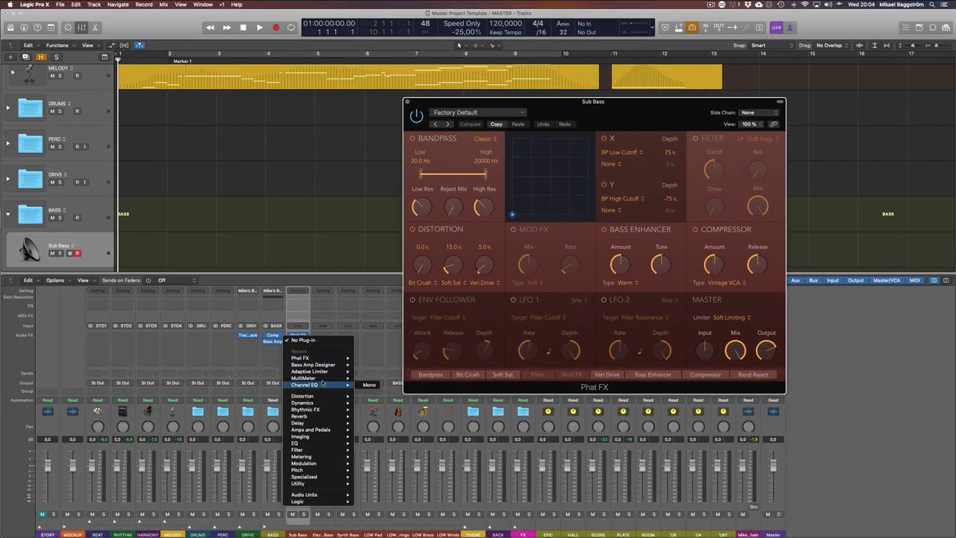
{"action": "left_click", "coordinate": [305, 386]}
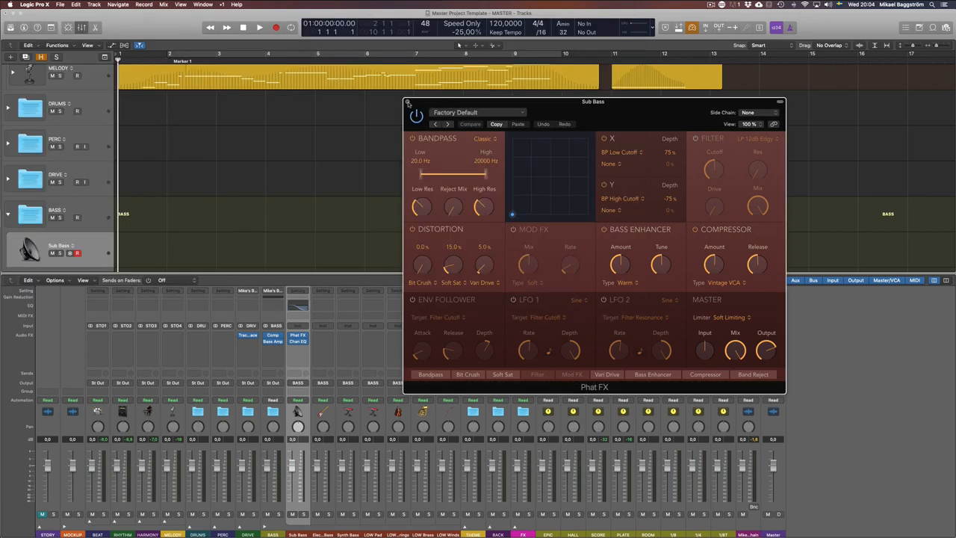
{"action": "left_click", "coordinate": [407, 101]}
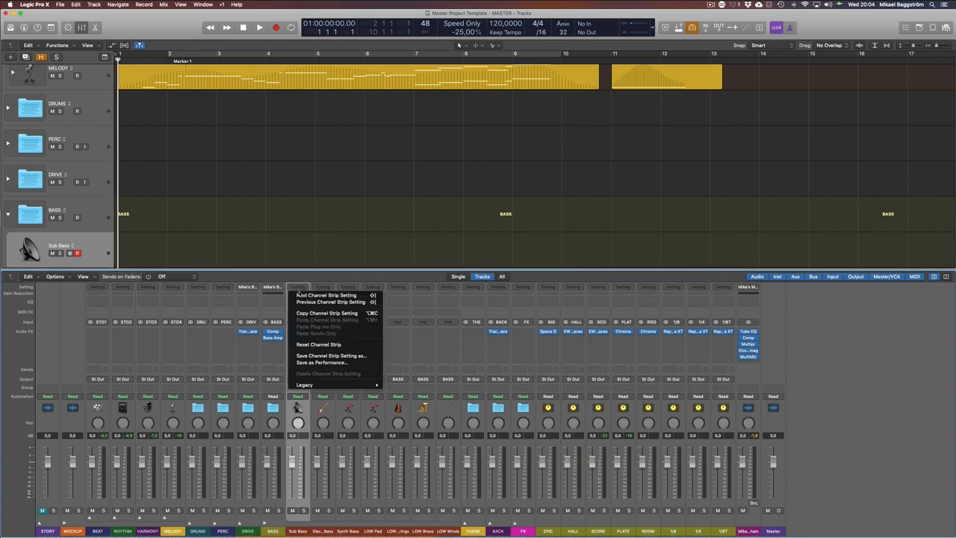
{"action": "mouse_move", "coordinate": [330, 356]}
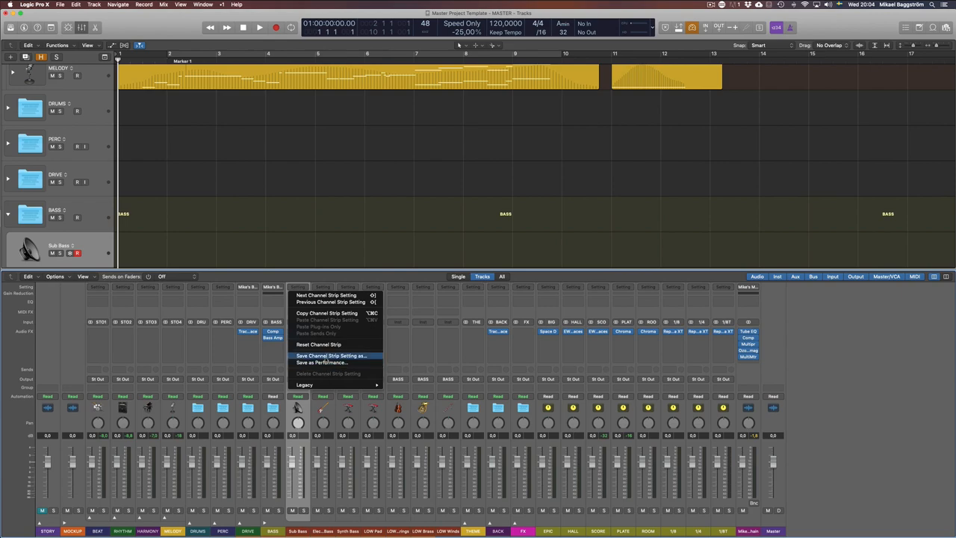
- Save the Sub Bass strip as 'Mike's Sub Bass' in the Instrument channel strip settings folder
{"action": "left_click", "coordinate": [332, 355]}
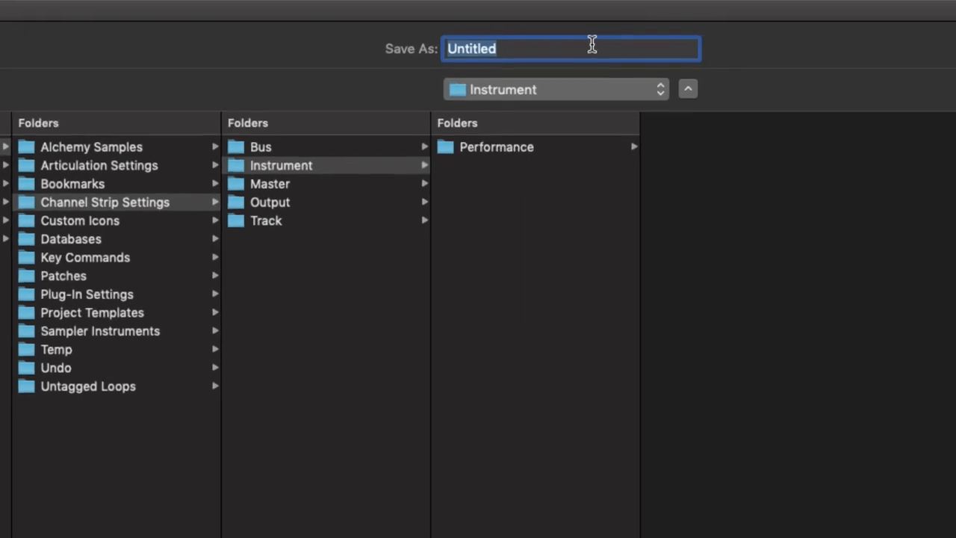
{"action": "type", "text": "Mike's"}
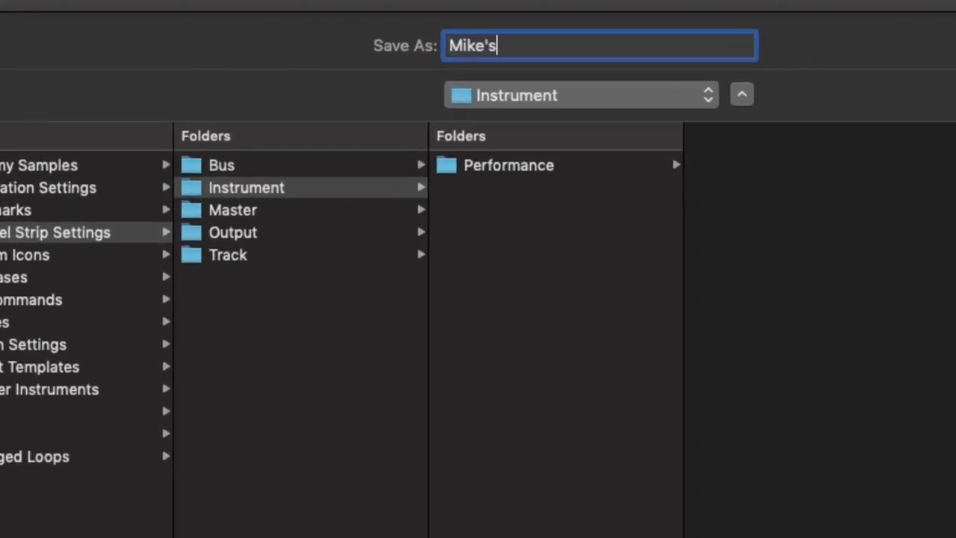
{"action": "type", "text": "Sub Bass"}
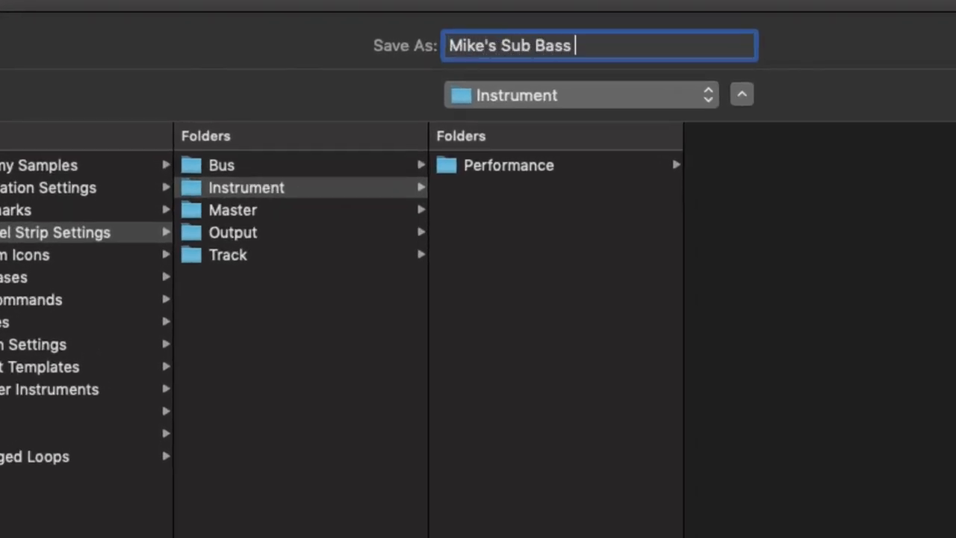
{"action": "type", "text": "Ch"}
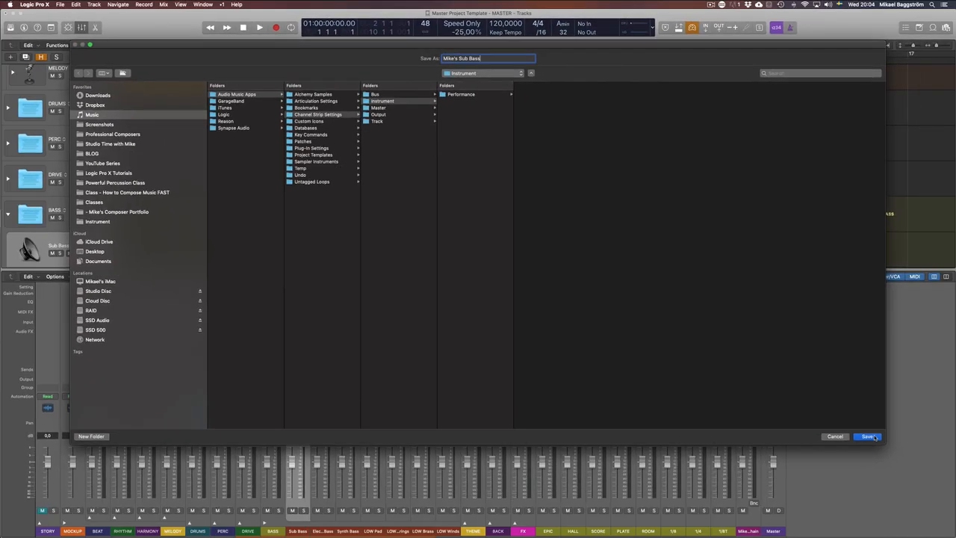
{"action": "left_click", "coordinate": [866, 436]}
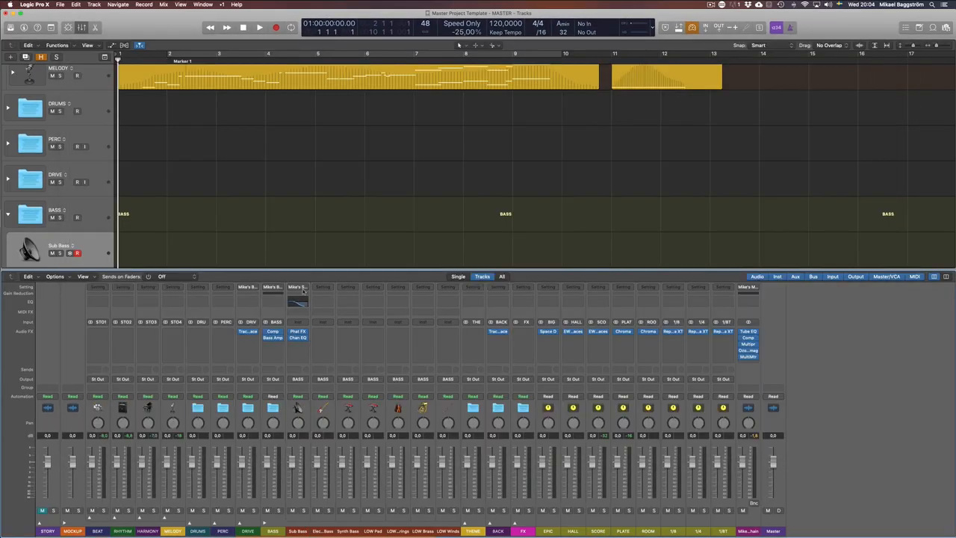
{"action": "left_click", "coordinate": [298, 287]}
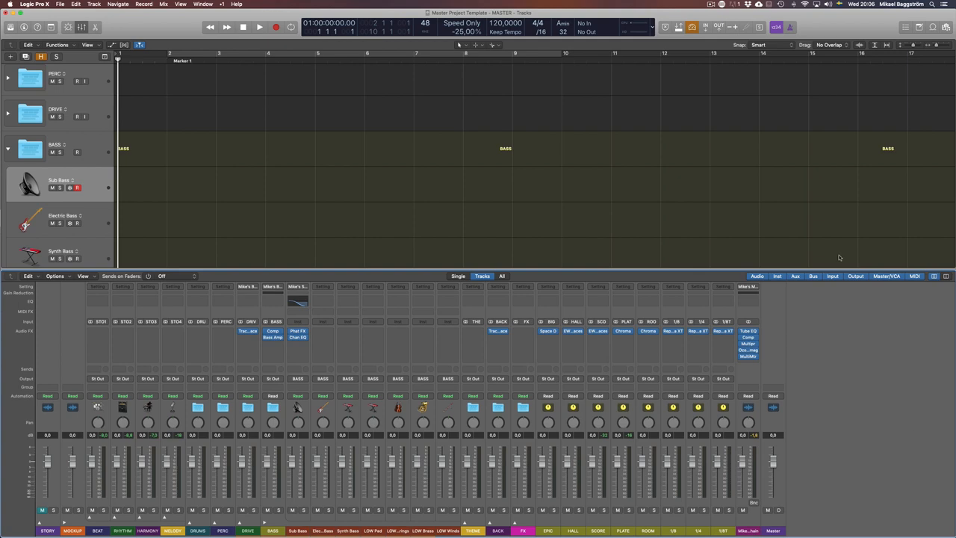
{"action": "mouse_move", "coordinate": [83, 158]}
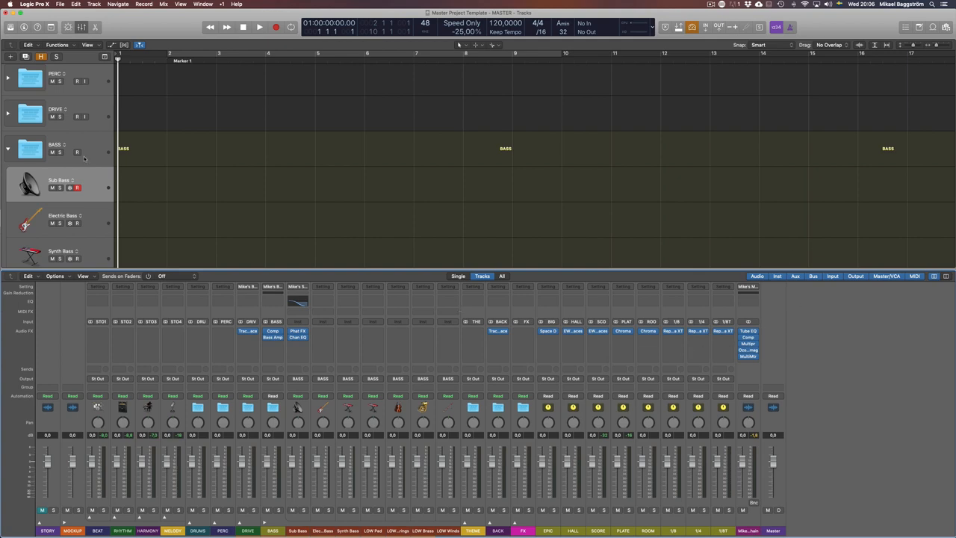
{"action": "mouse_move", "coordinate": [212, 142]}
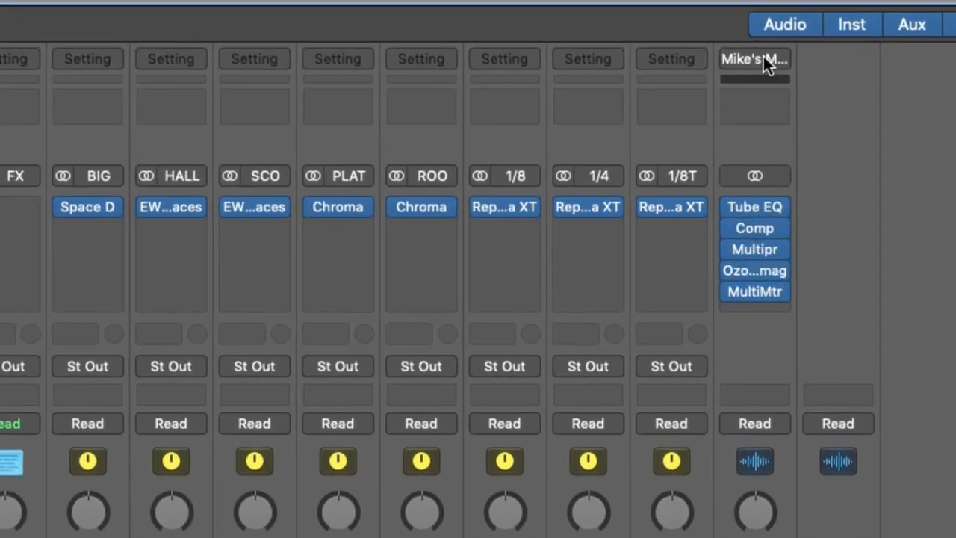
{"action": "mouse_move", "coordinate": [864, 332]}
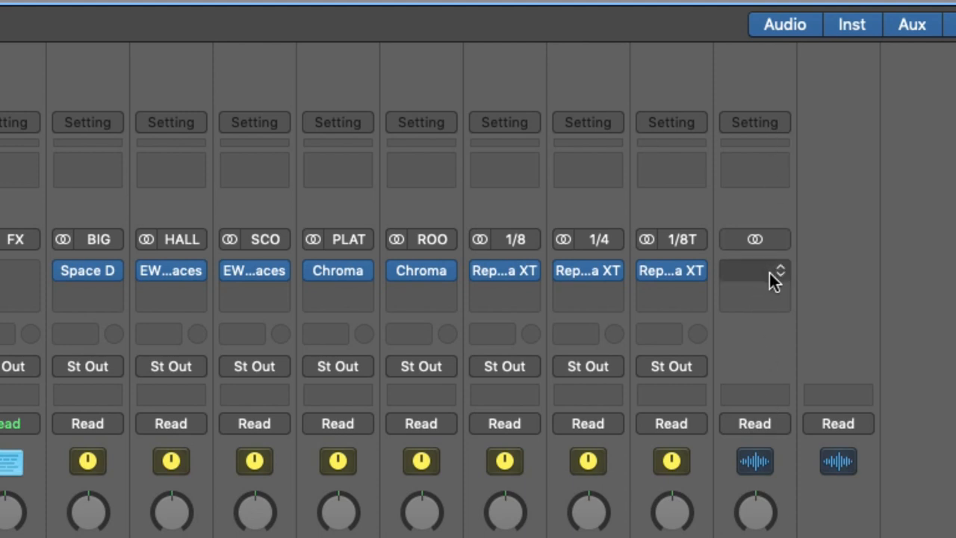
- Remove the Tube EQ, Comp, Multipressor, Ozone and MultiMeter plug-ins from the master strip
{"action": "left_click", "coordinate": [755, 284]}
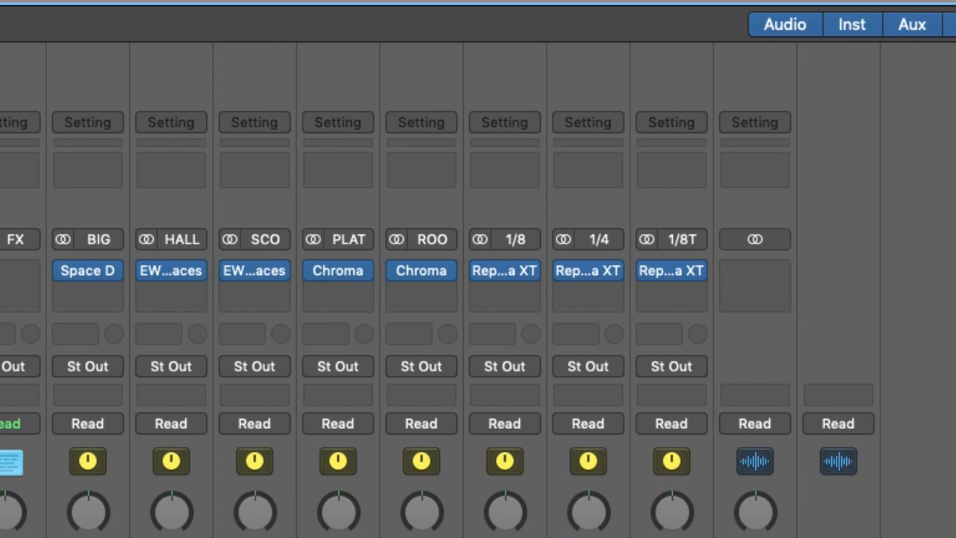
{"action": "mouse_move", "coordinate": [762, 202]}
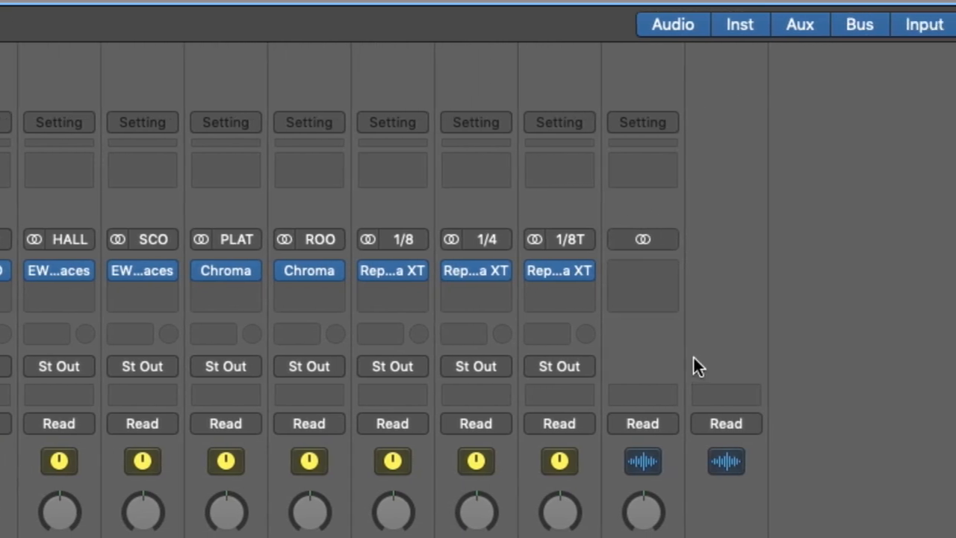
- Recall the saved Mastering Chain user setting onto the master channel strip
{"action": "left_click", "coordinate": [439, 123]}
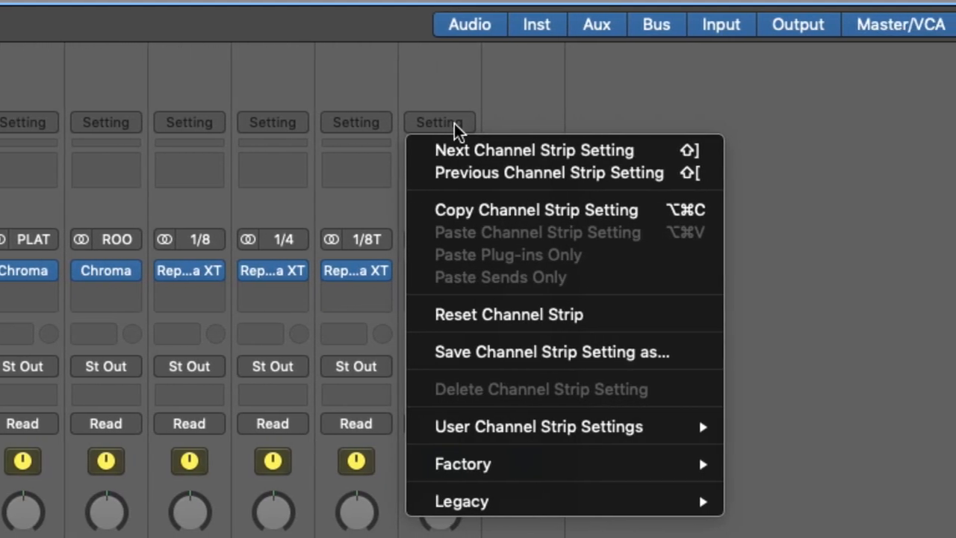
{"action": "mouse_move", "coordinate": [538, 427]}
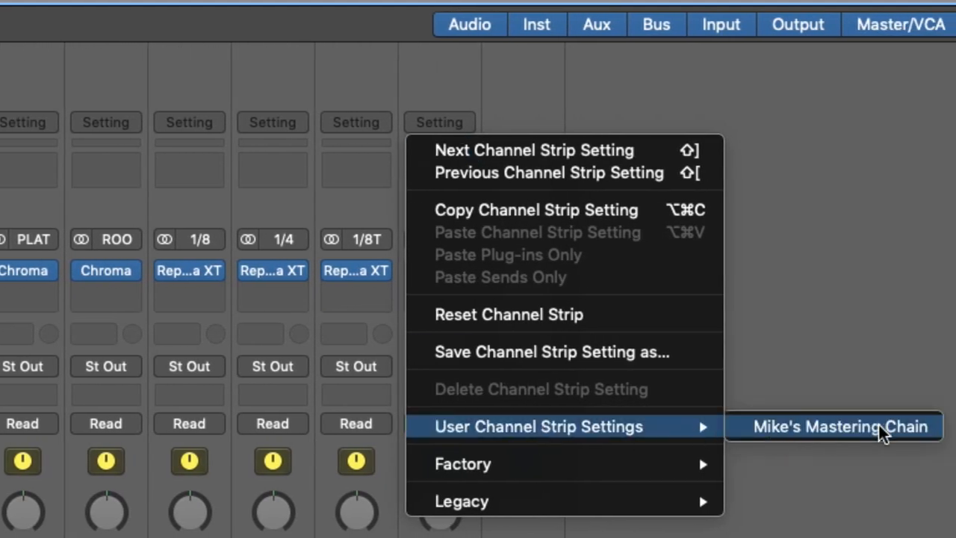
{"action": "left_click", "coordinate": [840, 426]}
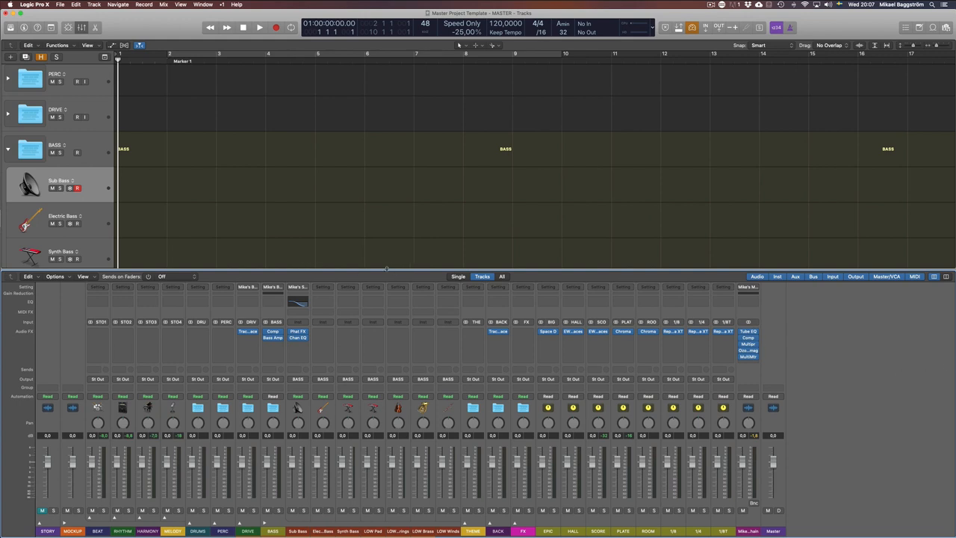
{"action": "mouse_move", "coordinate": [161, 163]}
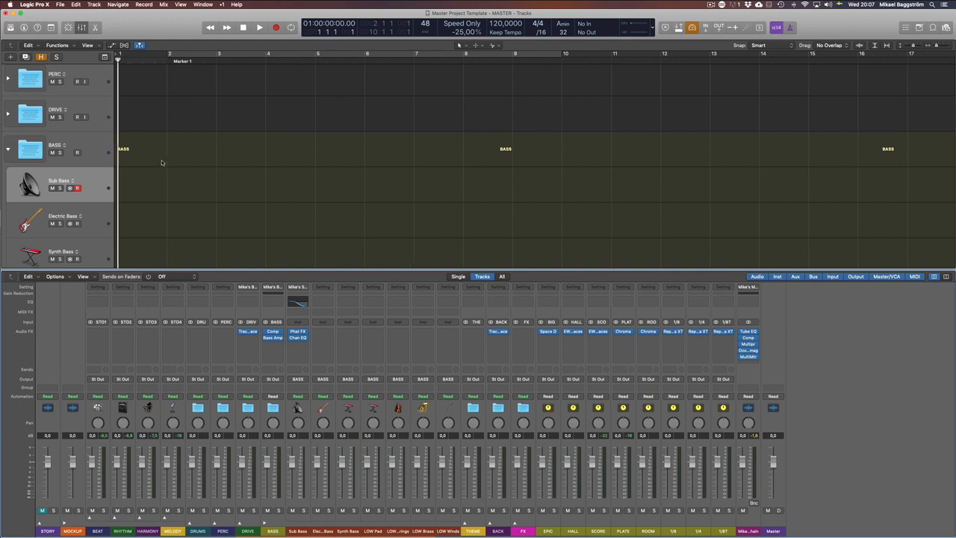
{"action": "mouse_move", "coordinate": [355, 185]}
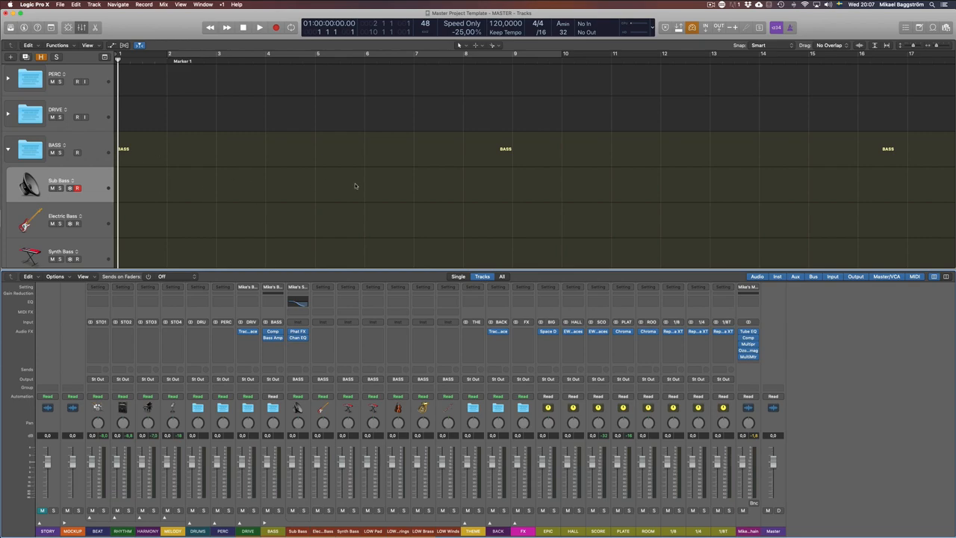